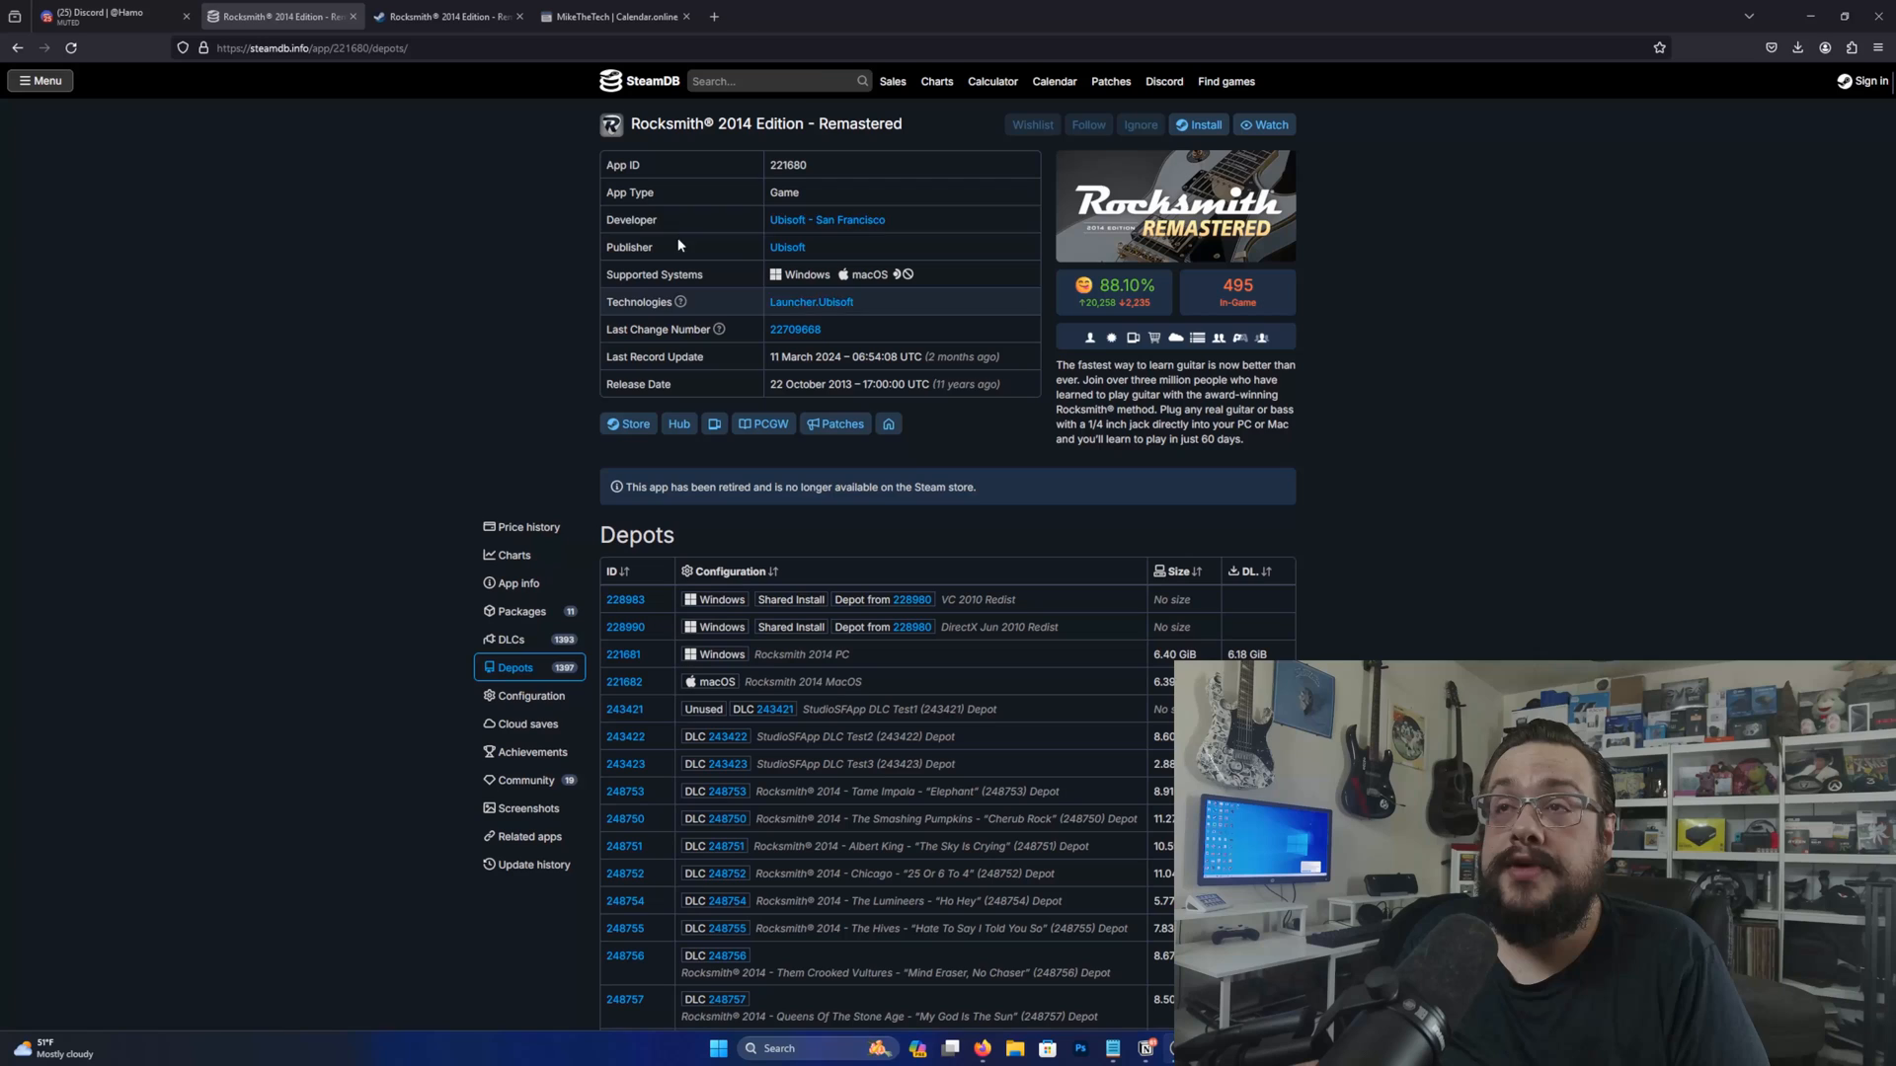
# Launch Steam from Start, check the account menu, then exit the client
pyautogui.click(1832, 16)
pyautogui.write('s')
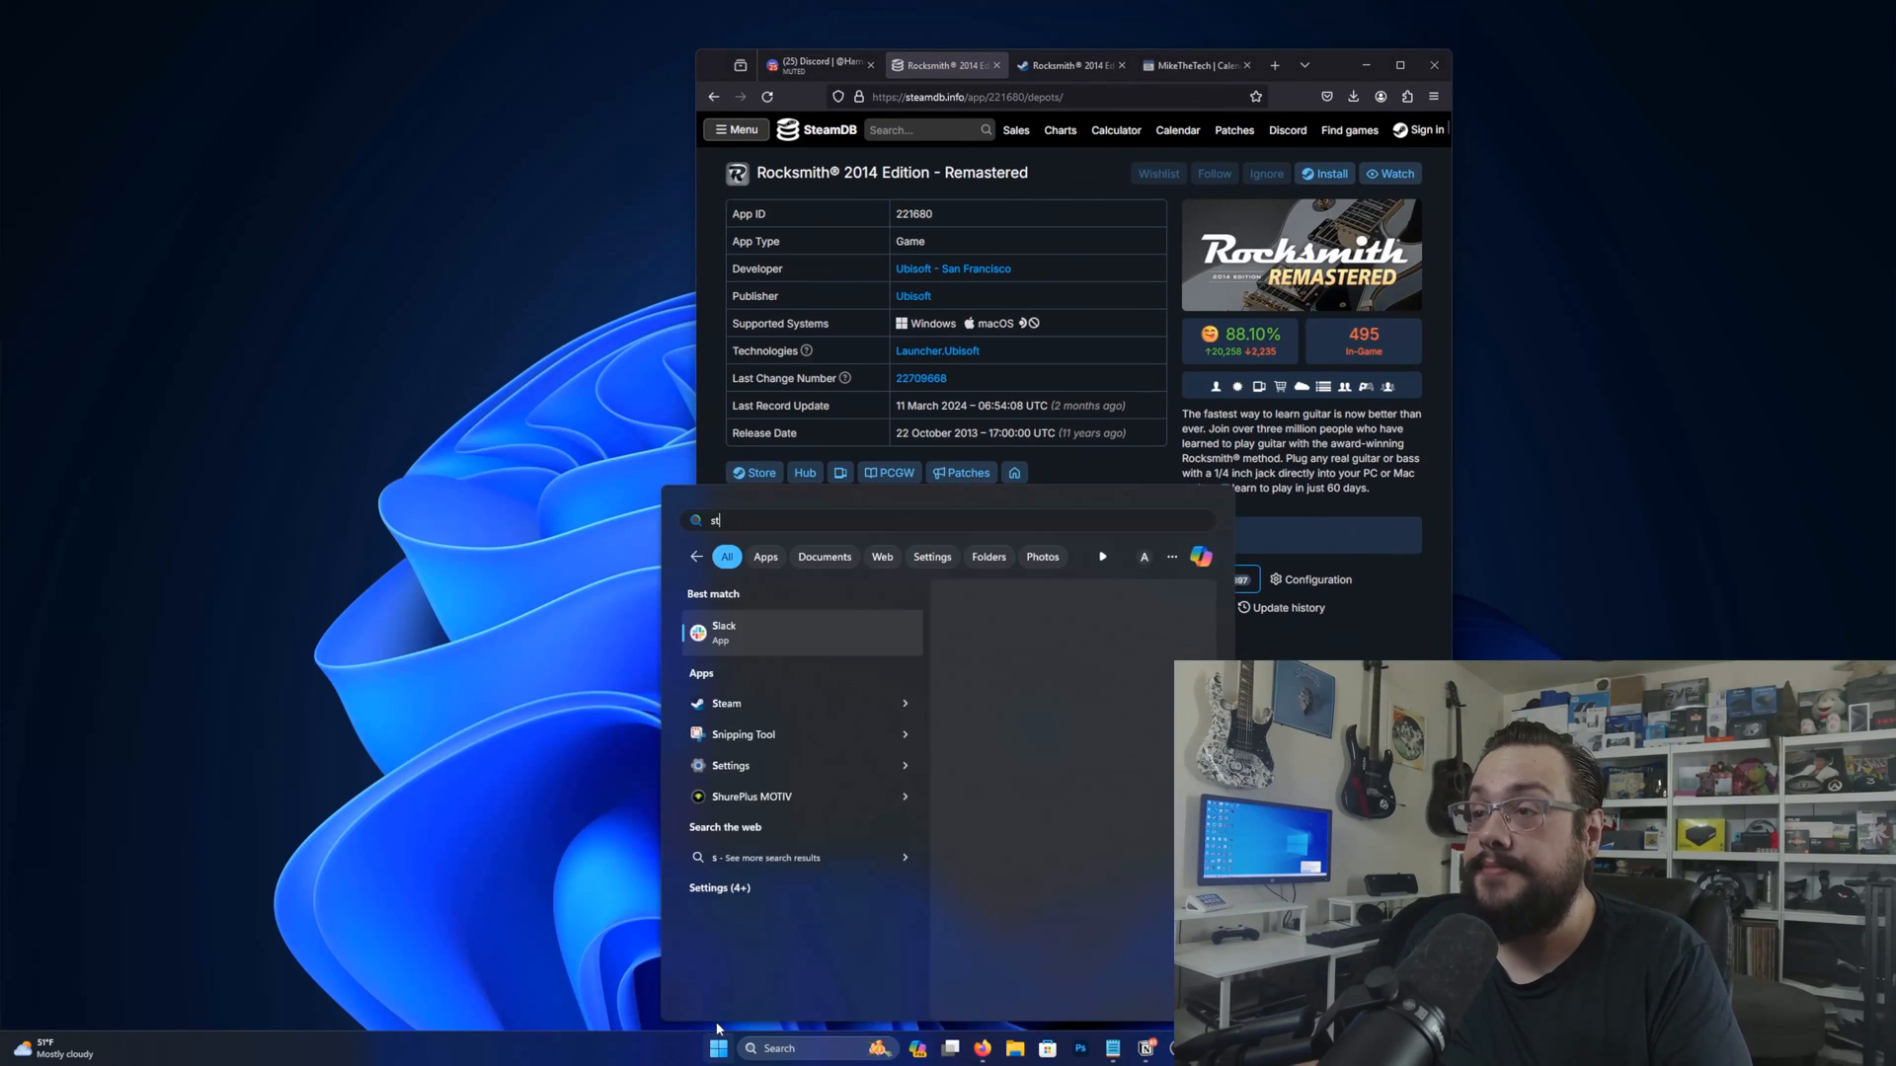
pyautogui.click(726, 702)
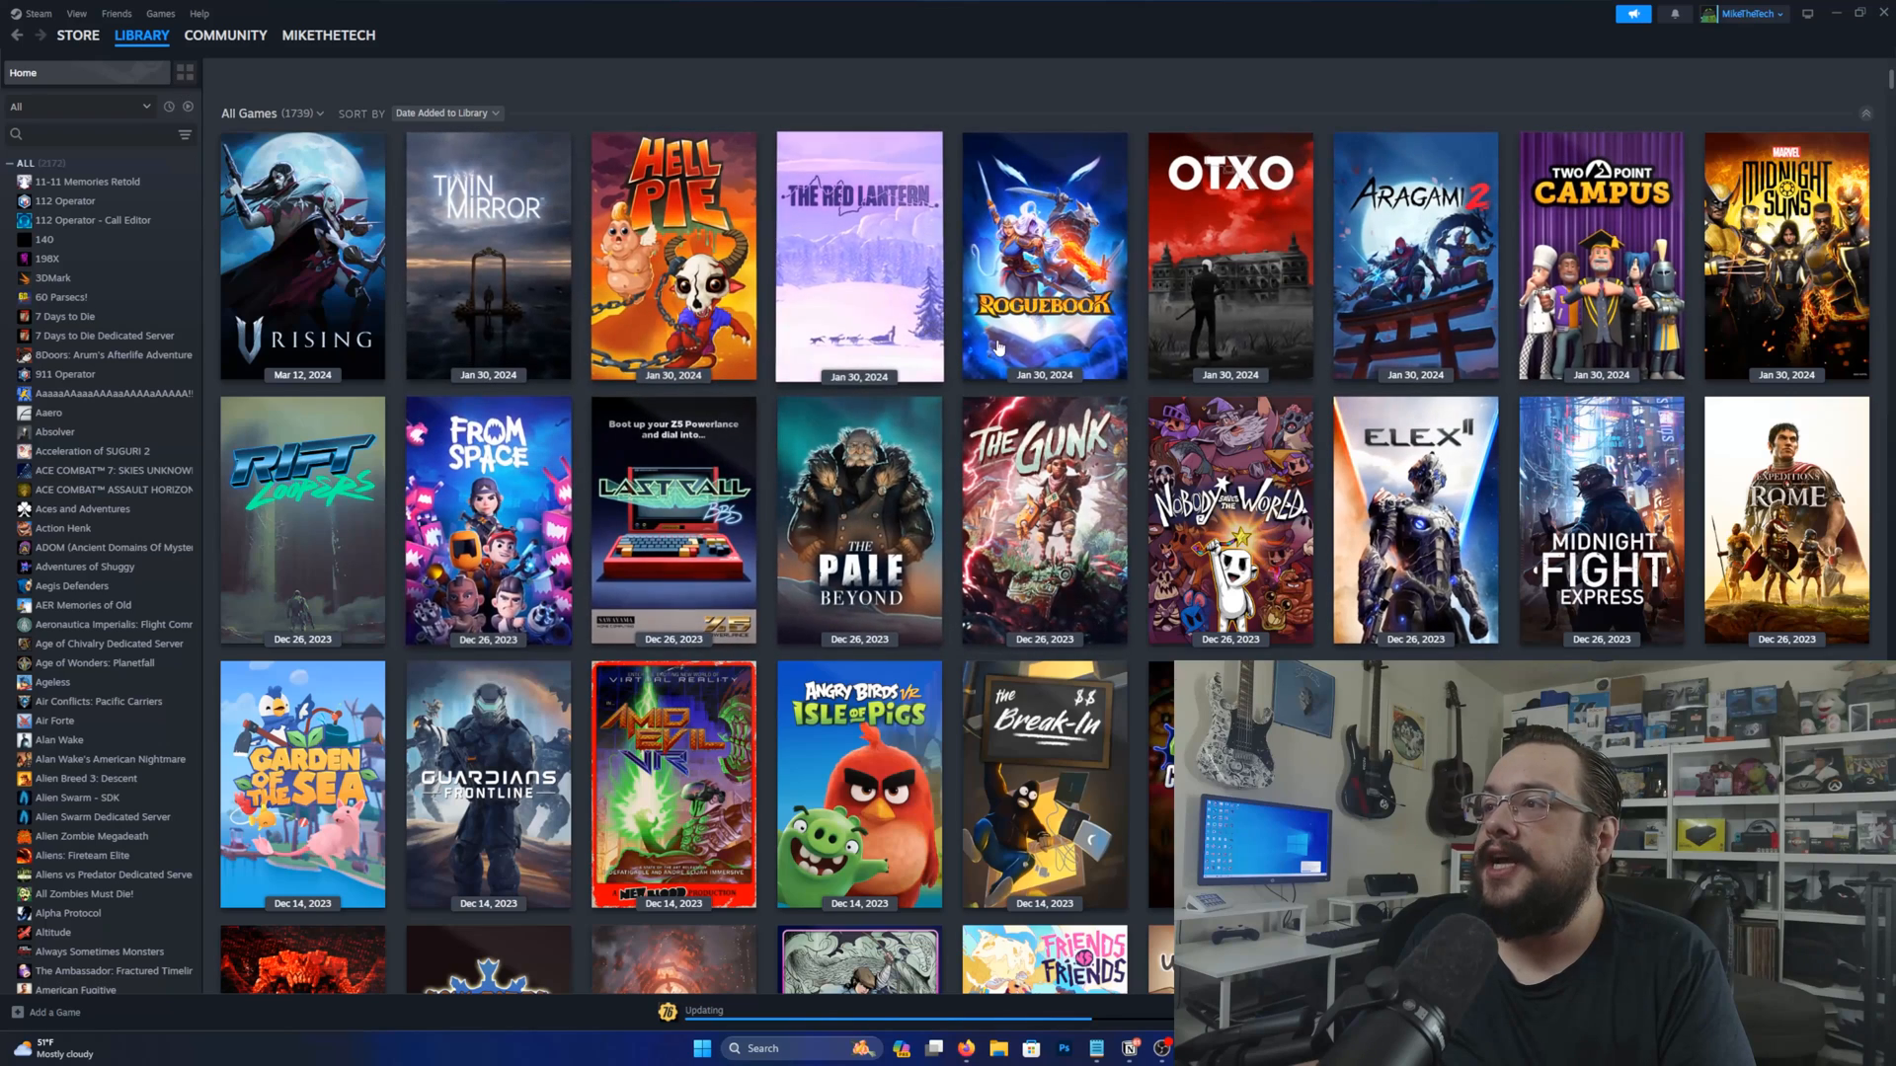
pyautogui.click(327, 36)
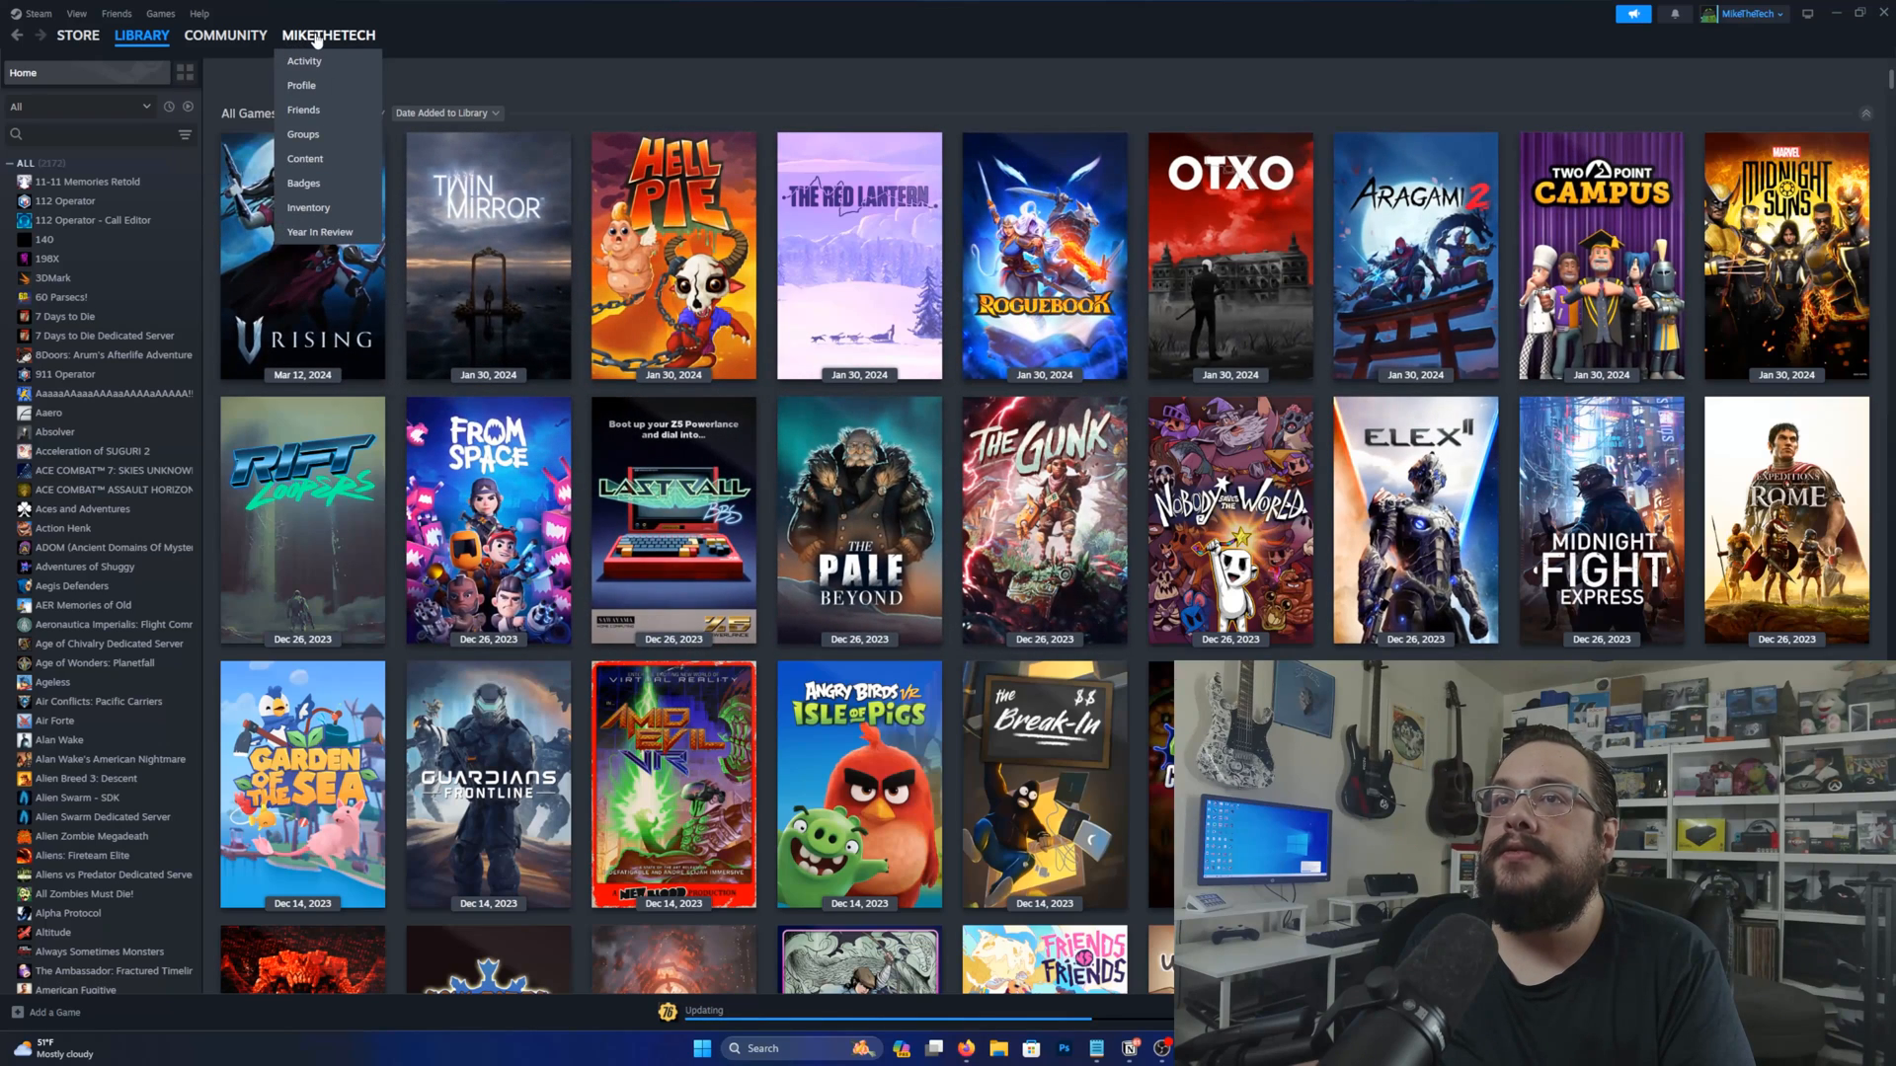
pyautogui.click(141, 36)
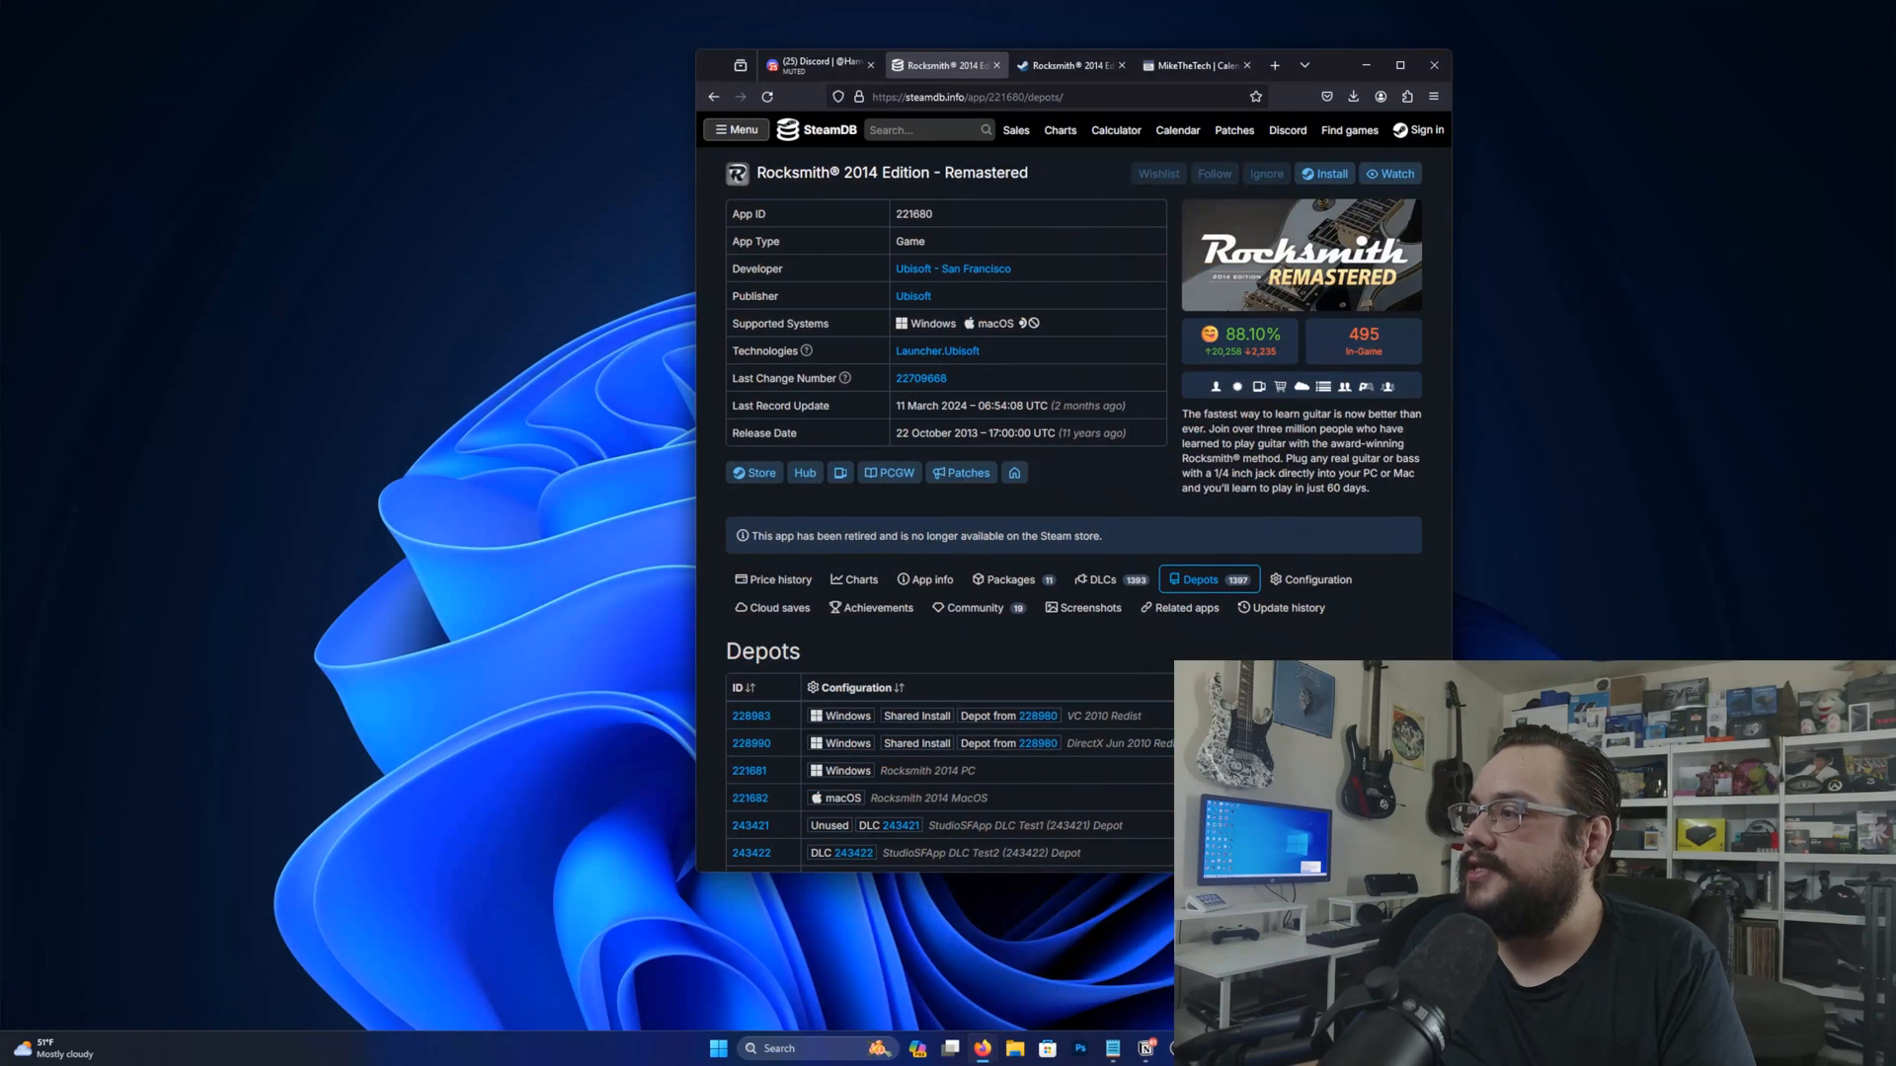
# Search Start for 'steam' and open the Steam shortcut's file location
pyautogui.click(716, 1049)
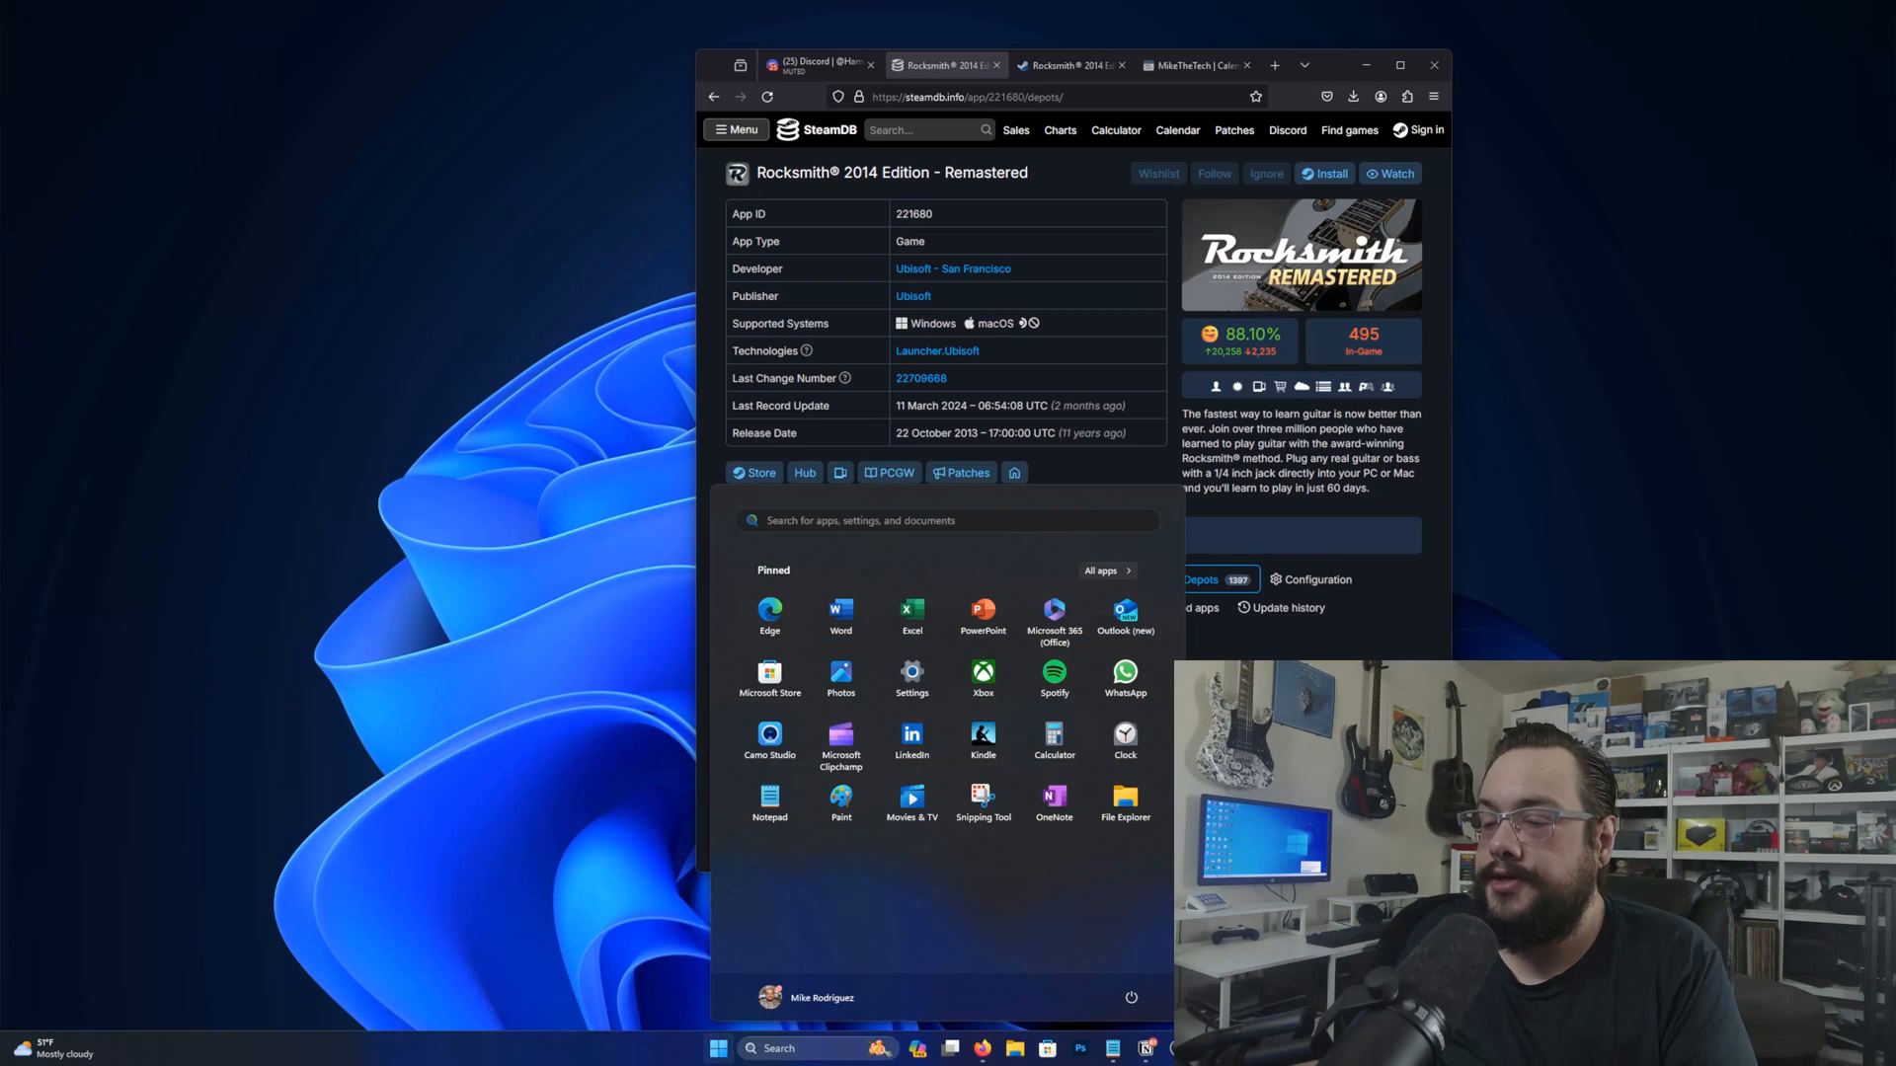
pyautogui.write('steam')
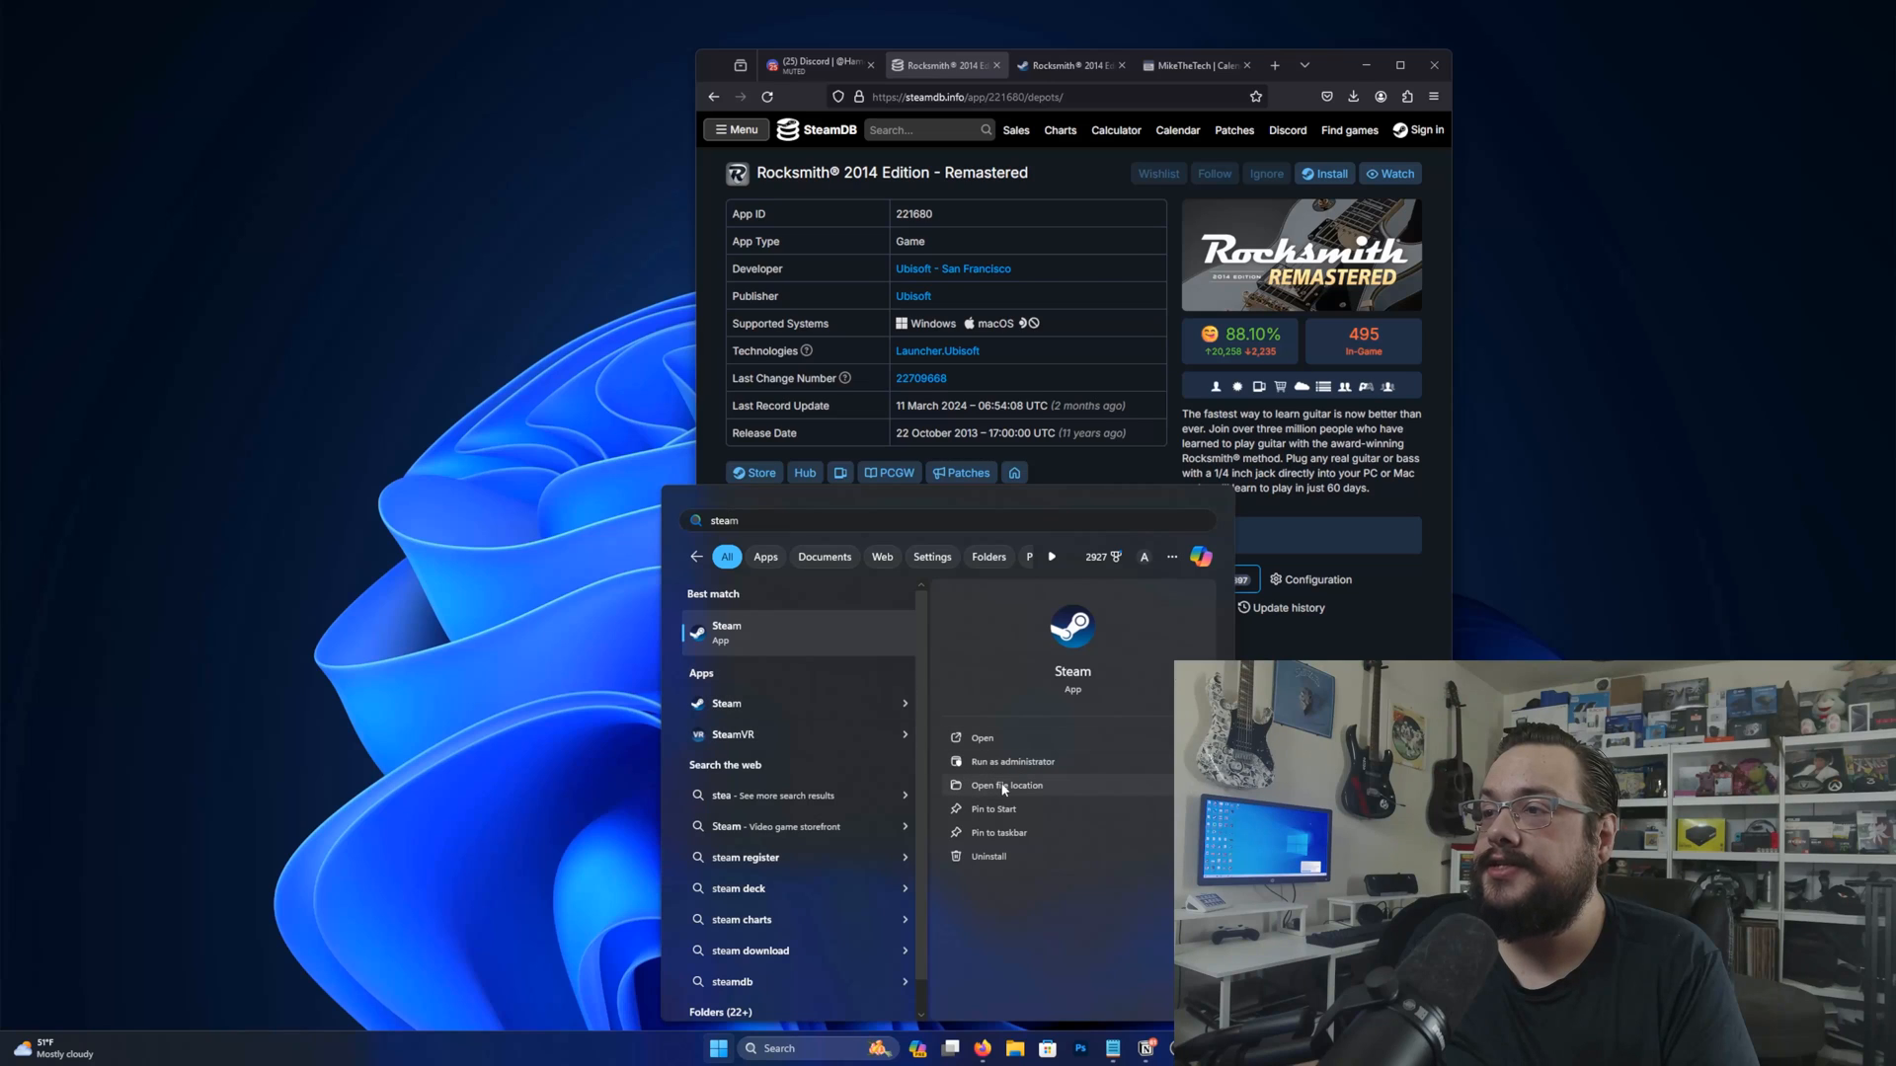
pyautogui.click(1005, 785)
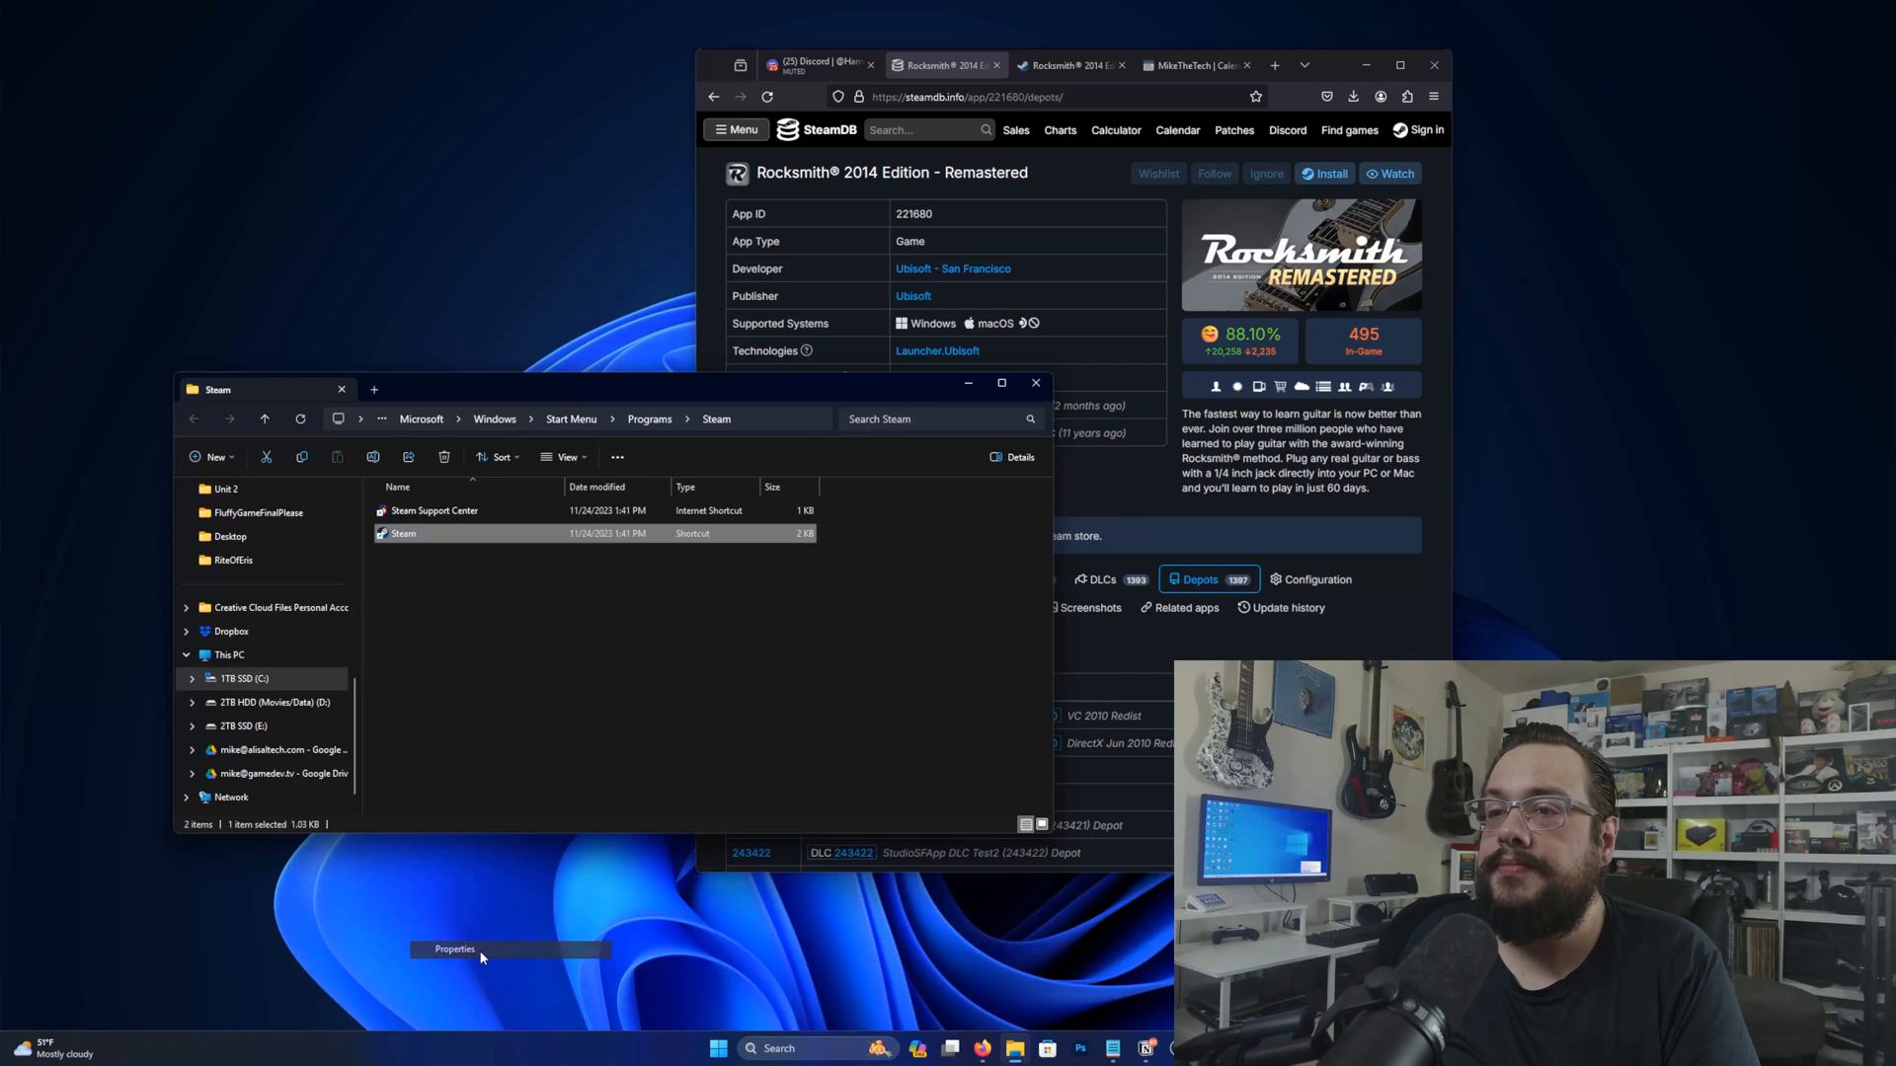
# Add -console to the Steam shortcut's Target and save the properties
pyautogui.click(455, 949)
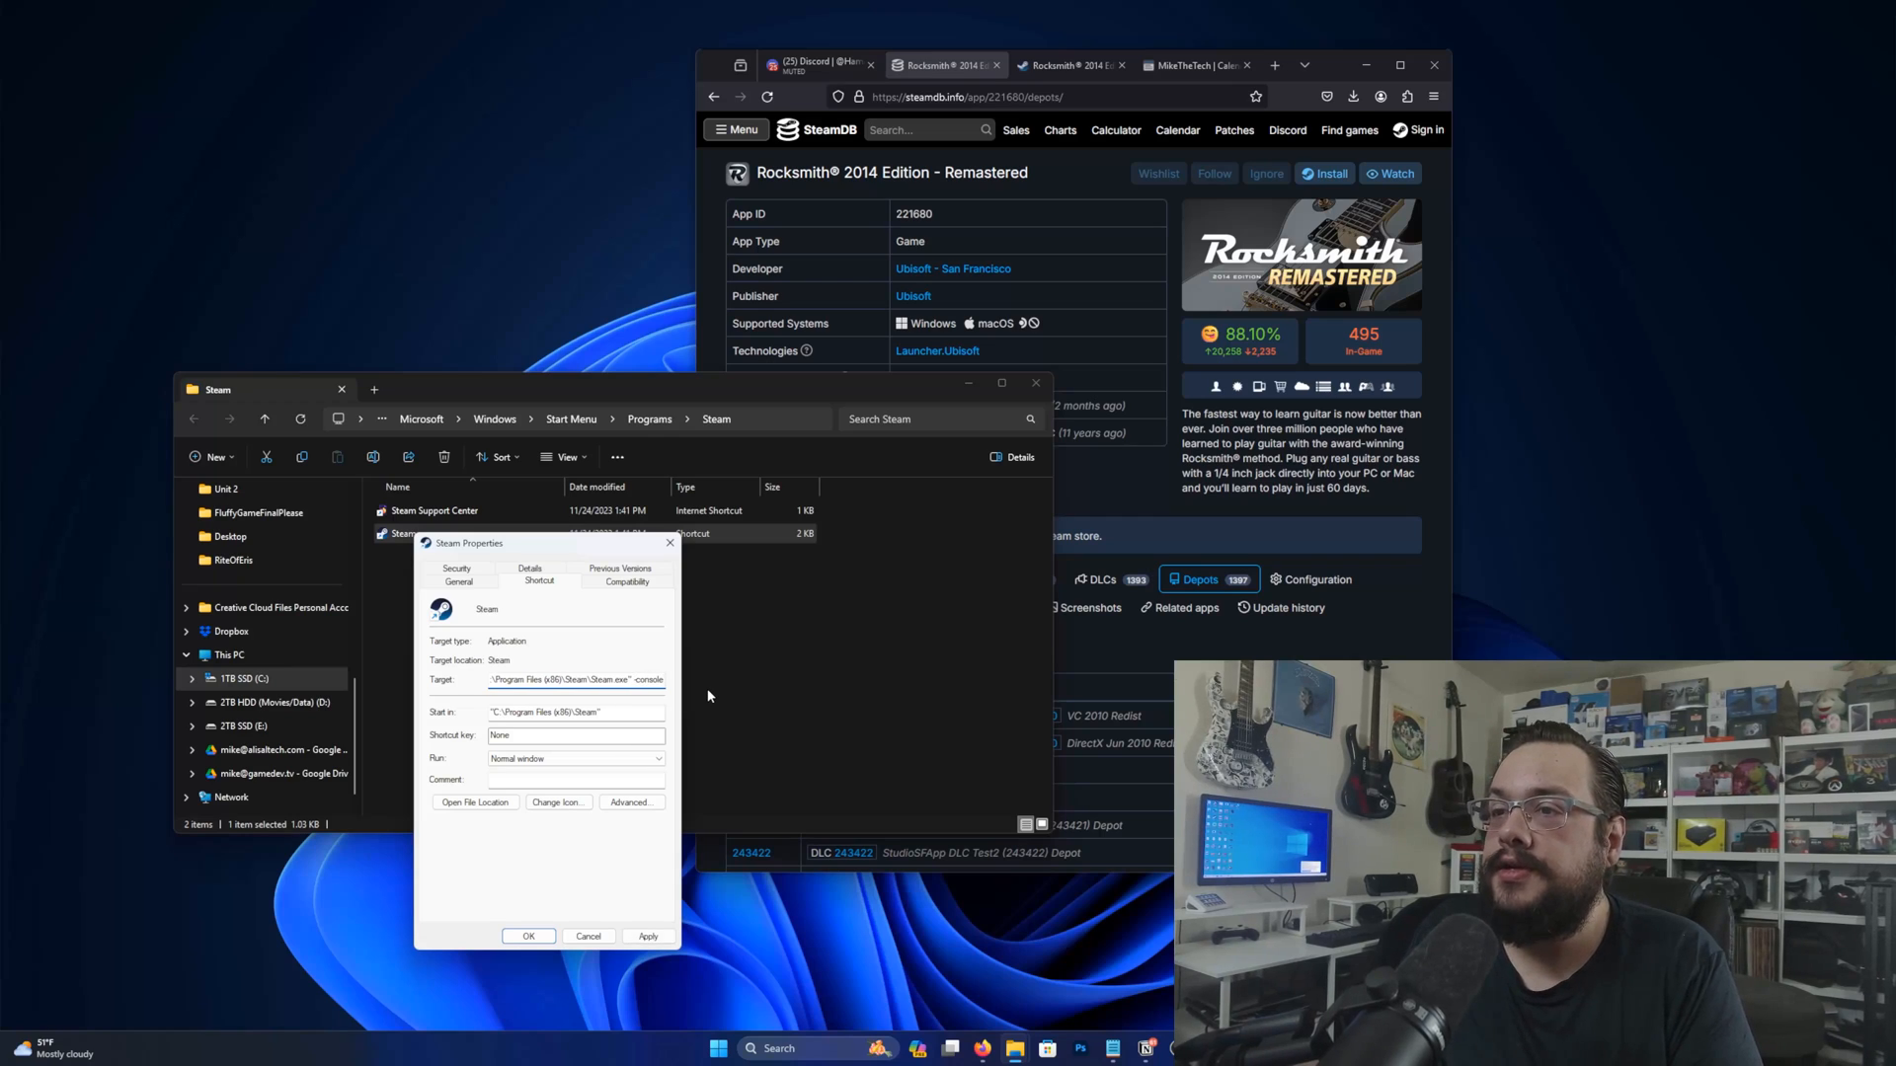
pyautogui.click(648, 937)
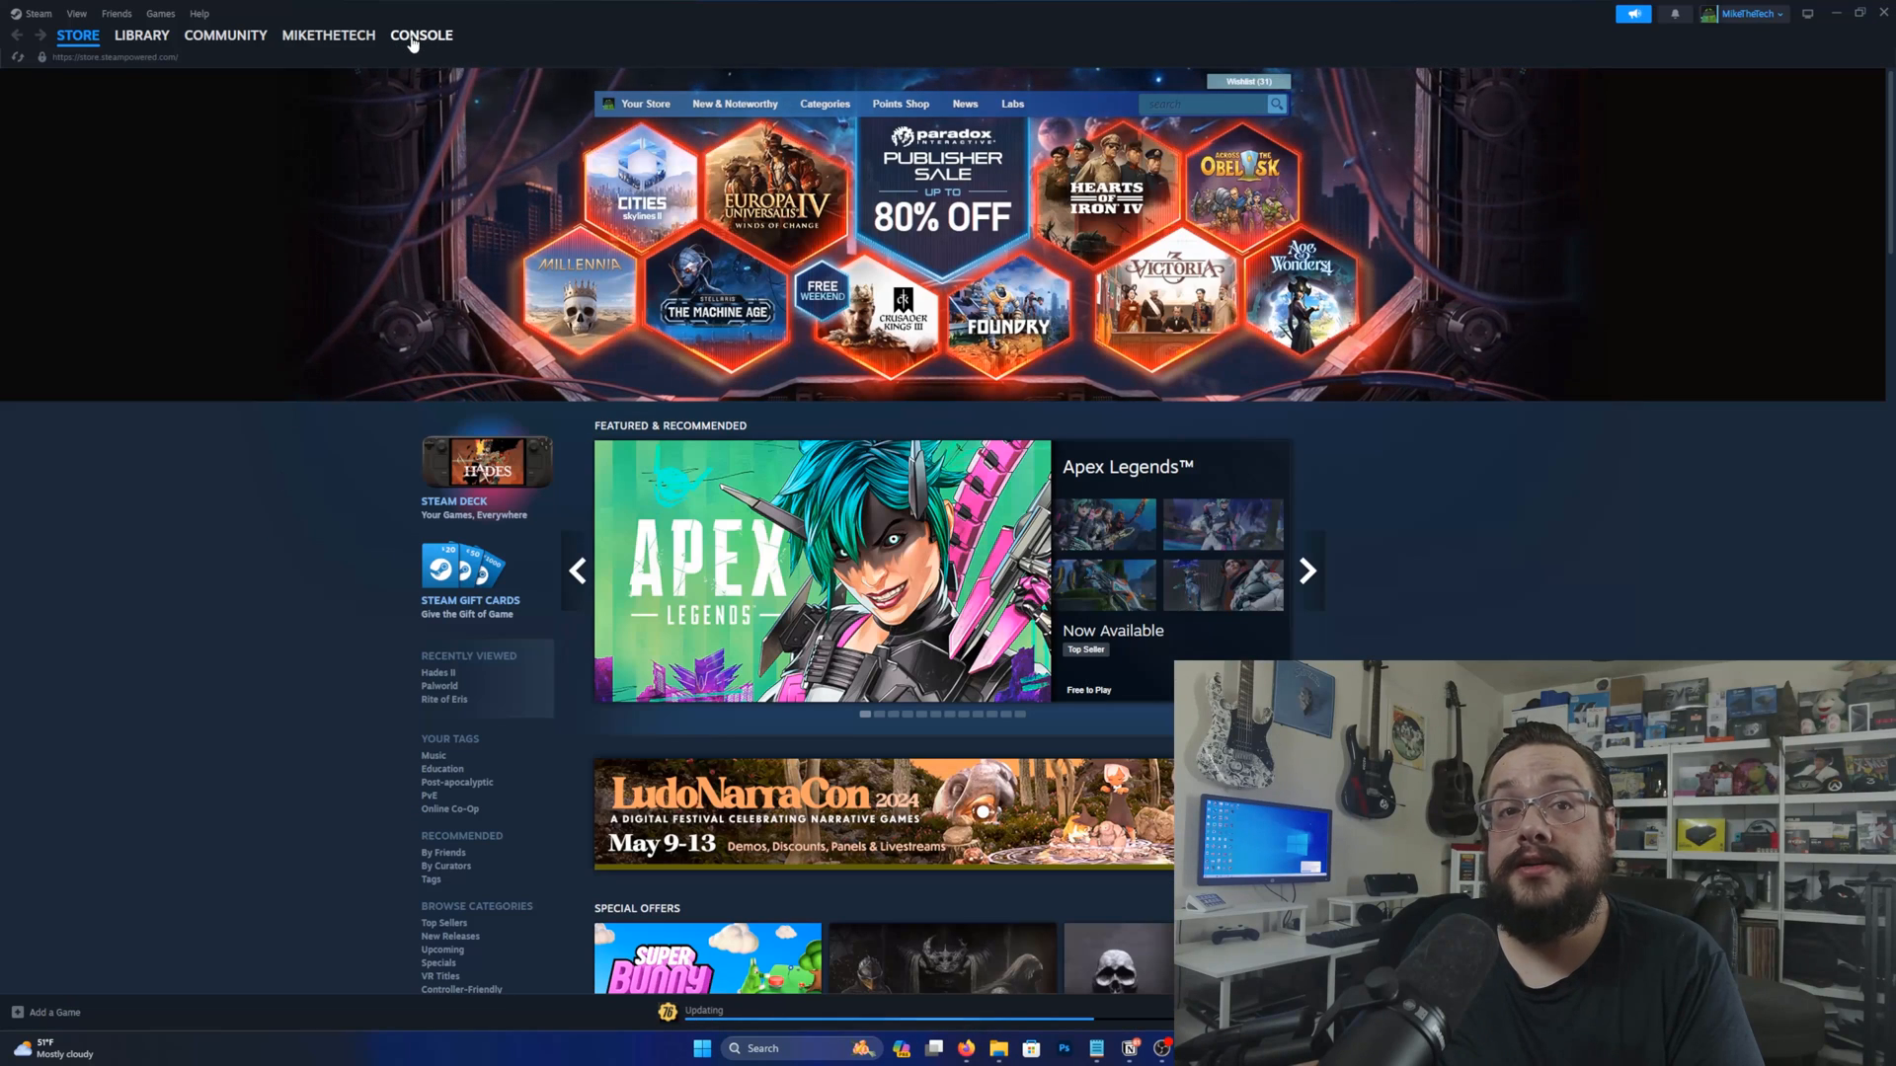
# Switch Steam to its Console view and bring back the SteamDB Rocksmith depots page
pyautogui.click(421, 35)
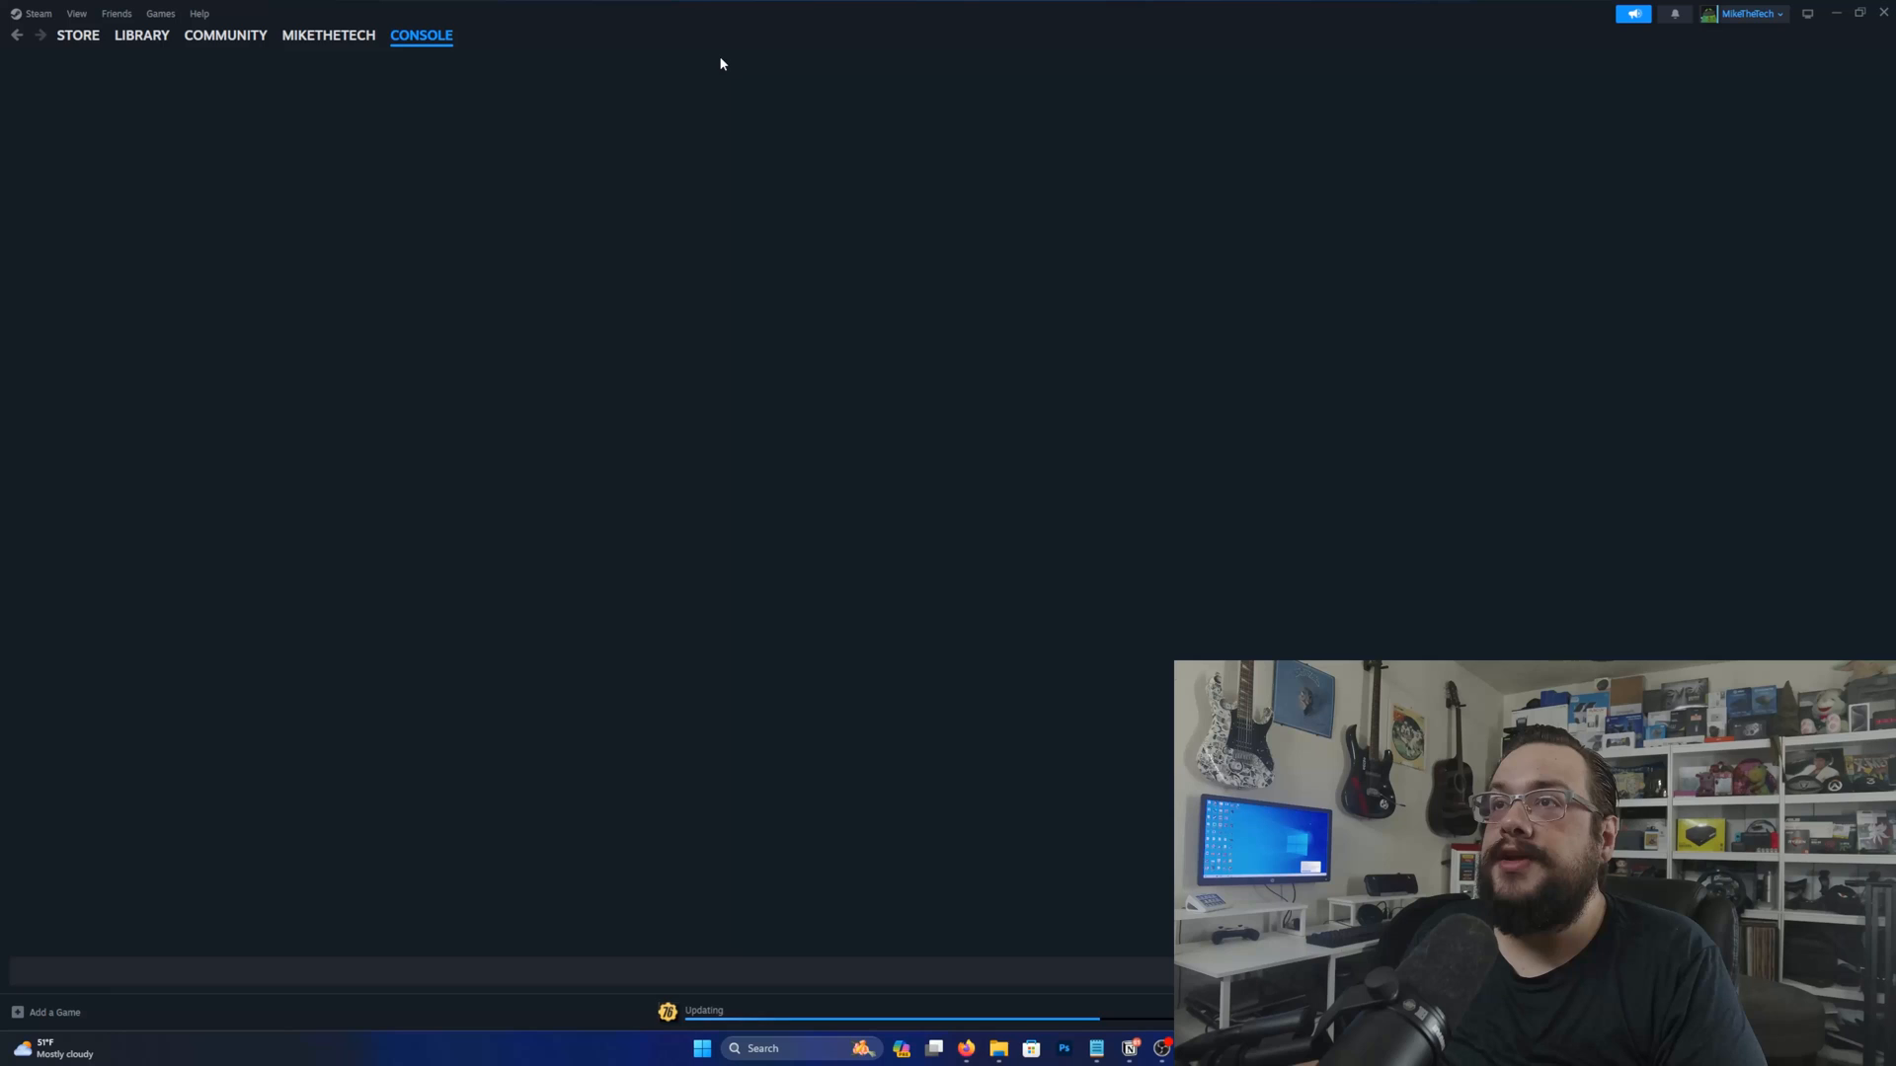
pyautogui.moveTo(965, 1049)
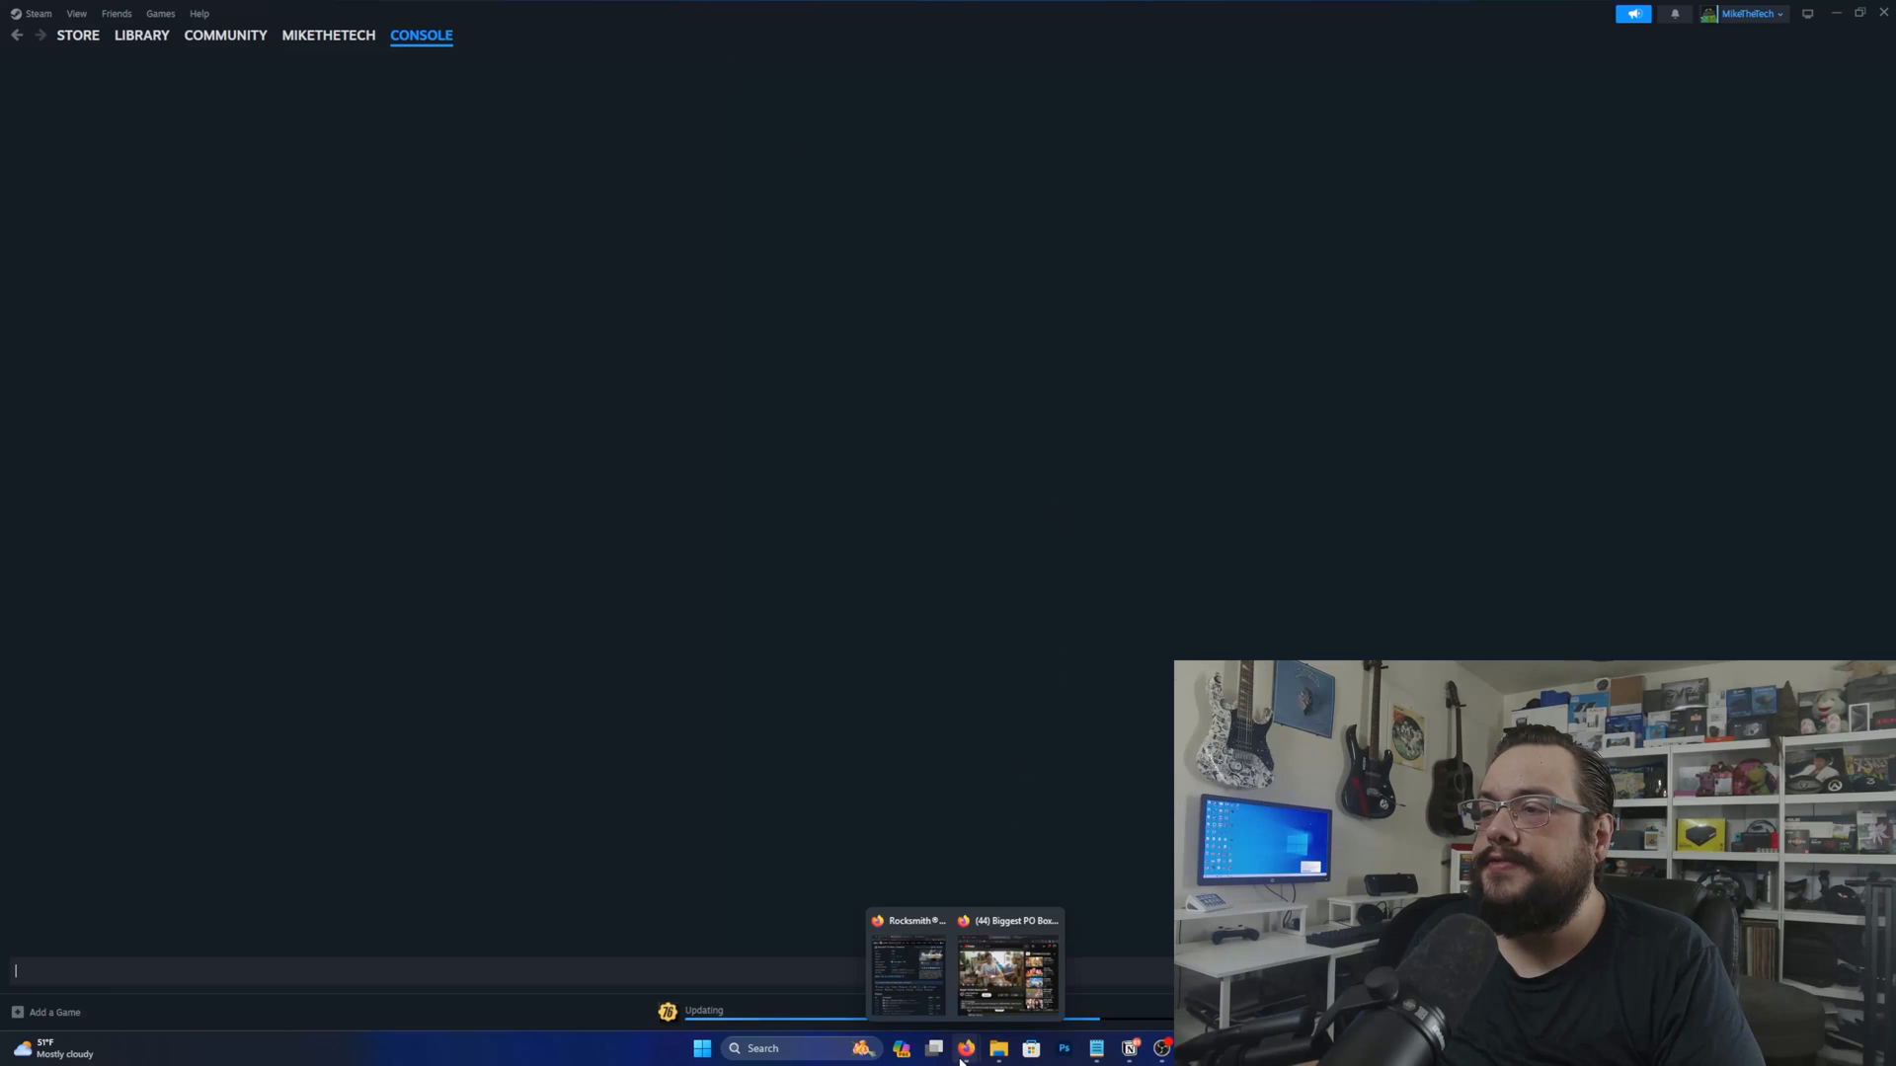
pyautogui.click(906, 967)
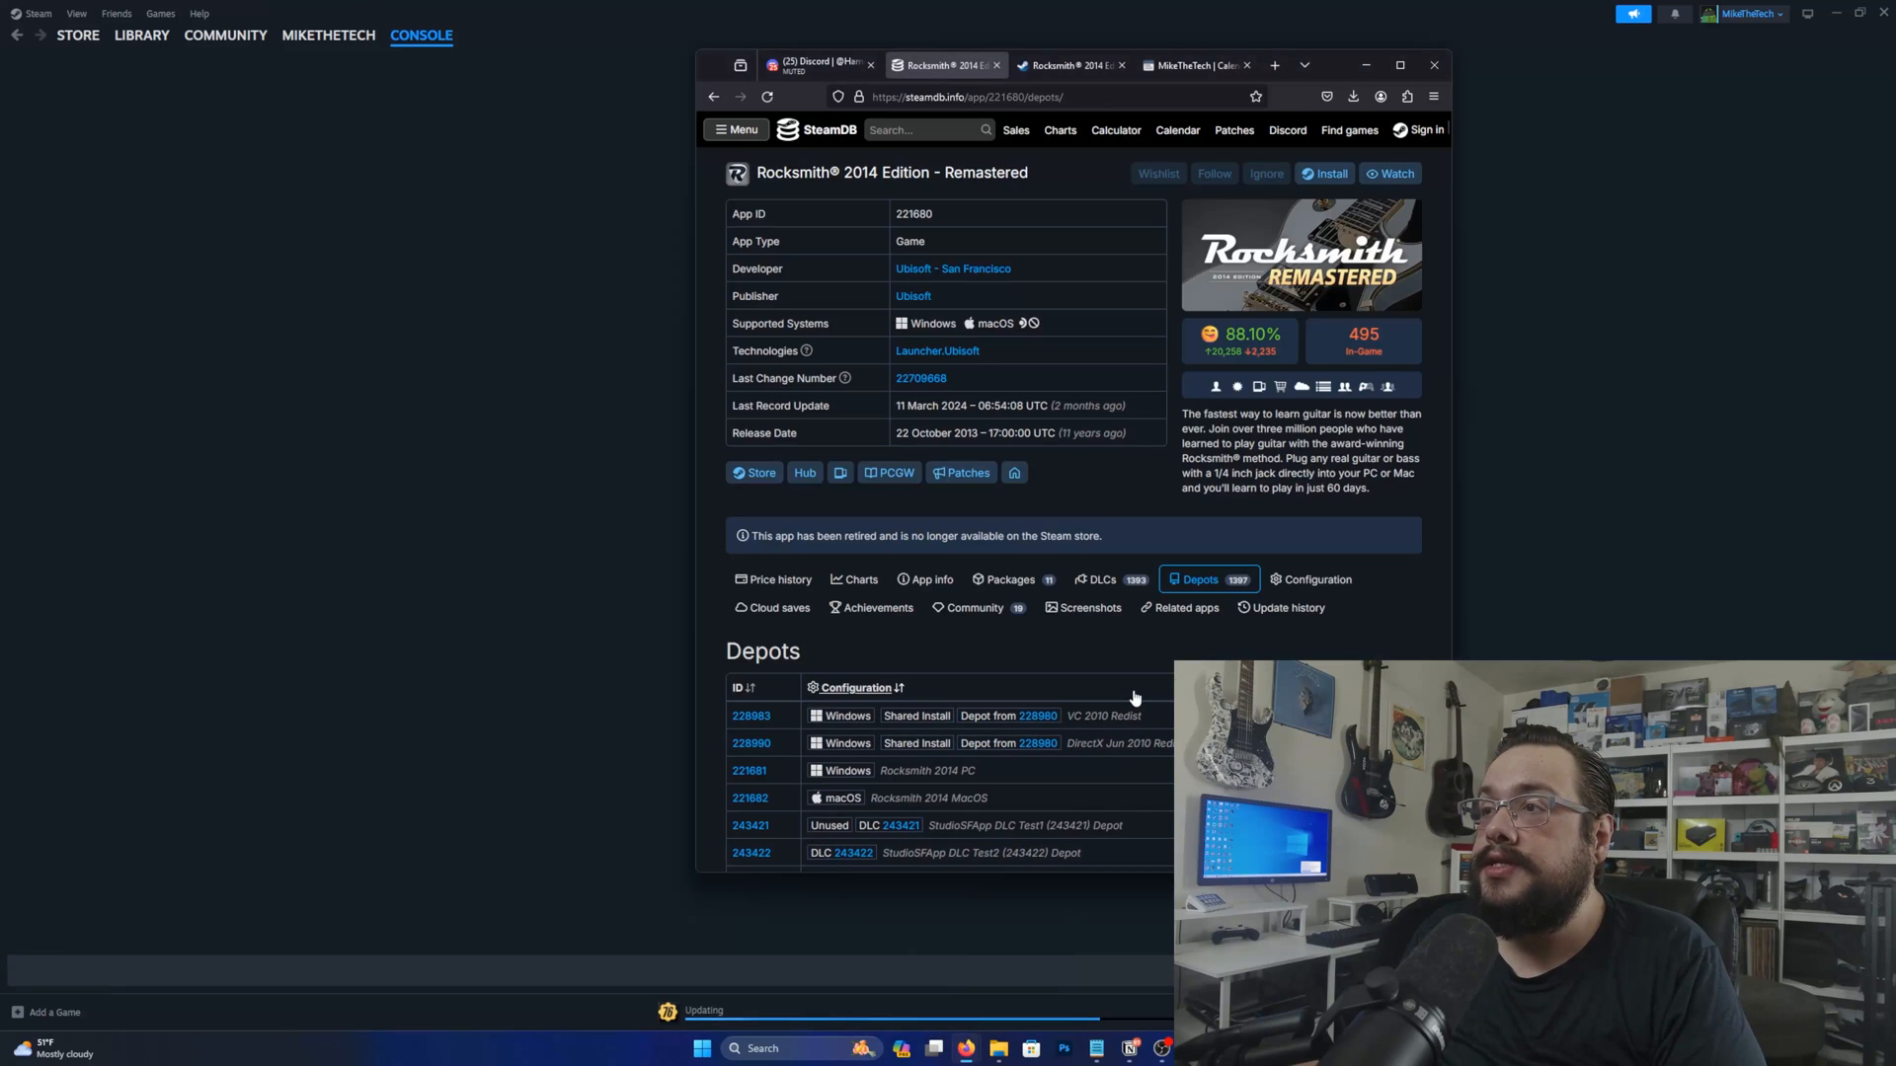
pyautogui.moveTo(1135, 648)
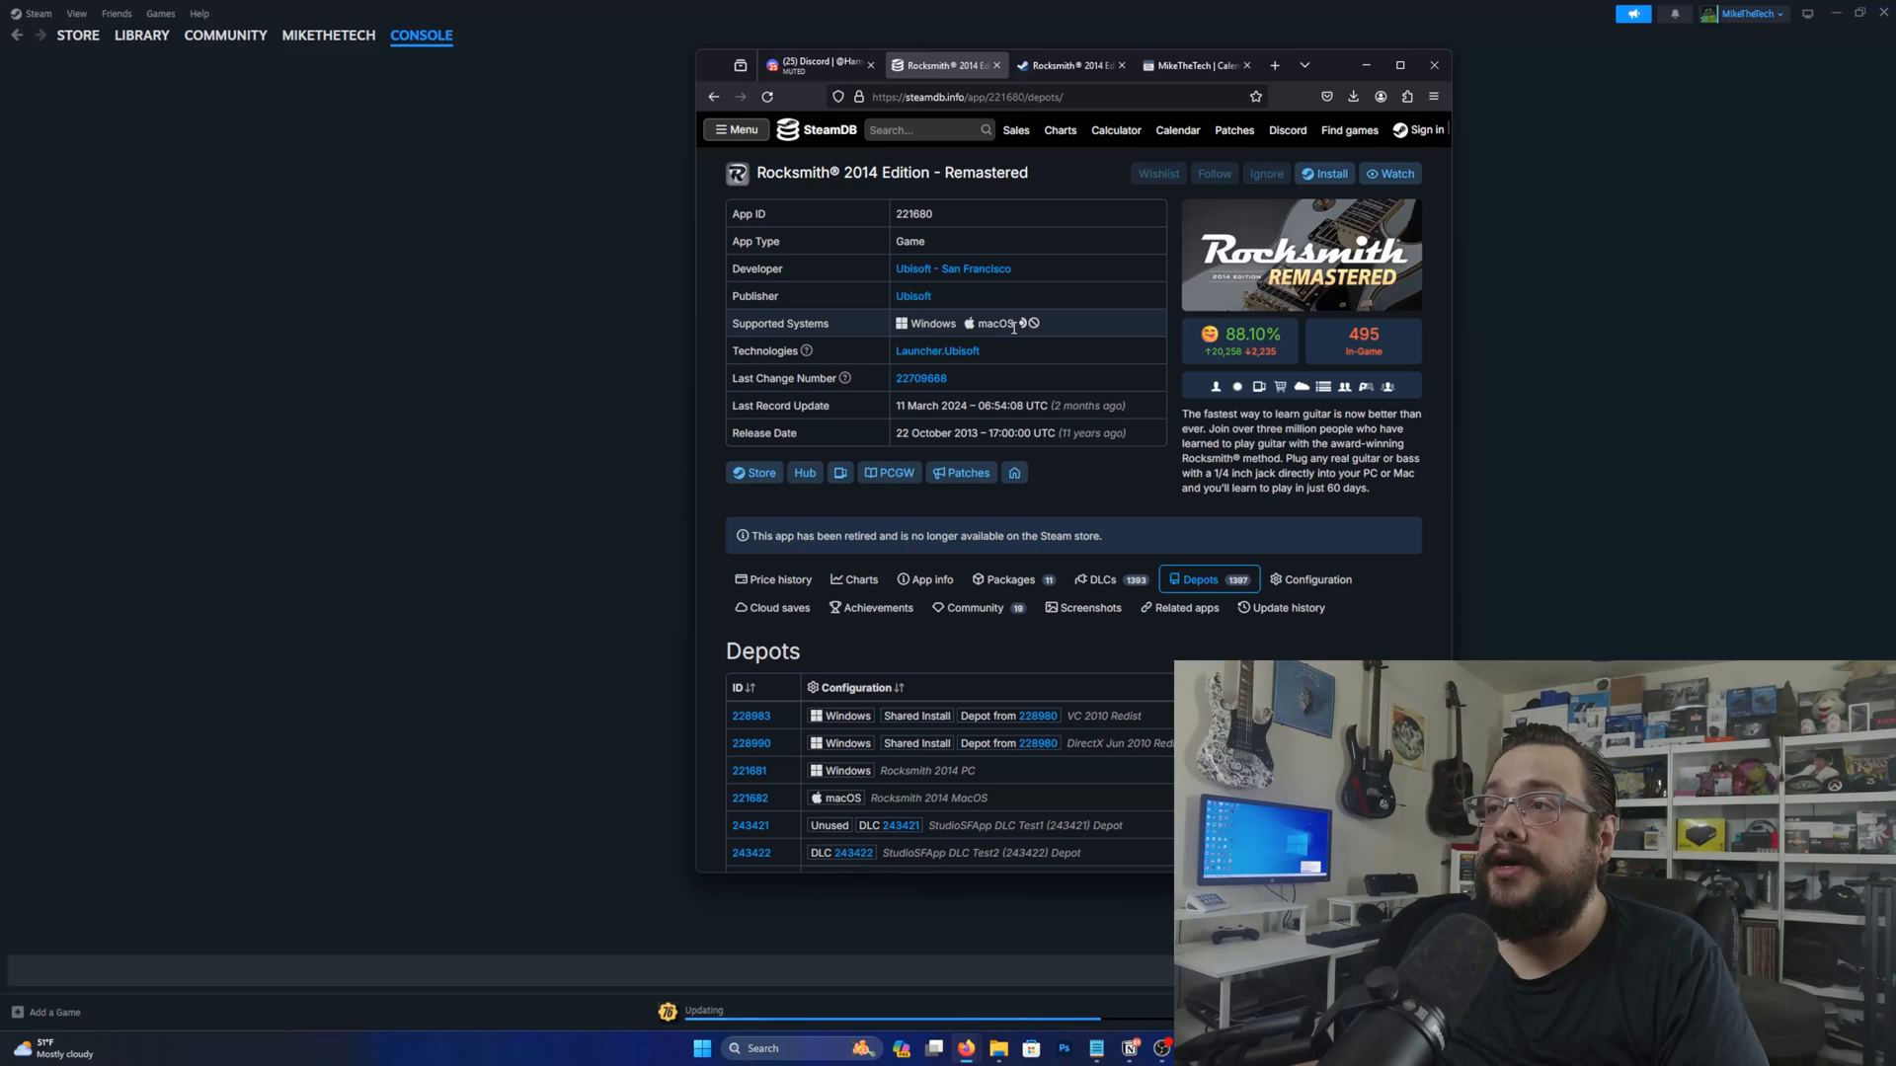
pyautogui.moveTo(967, 327)
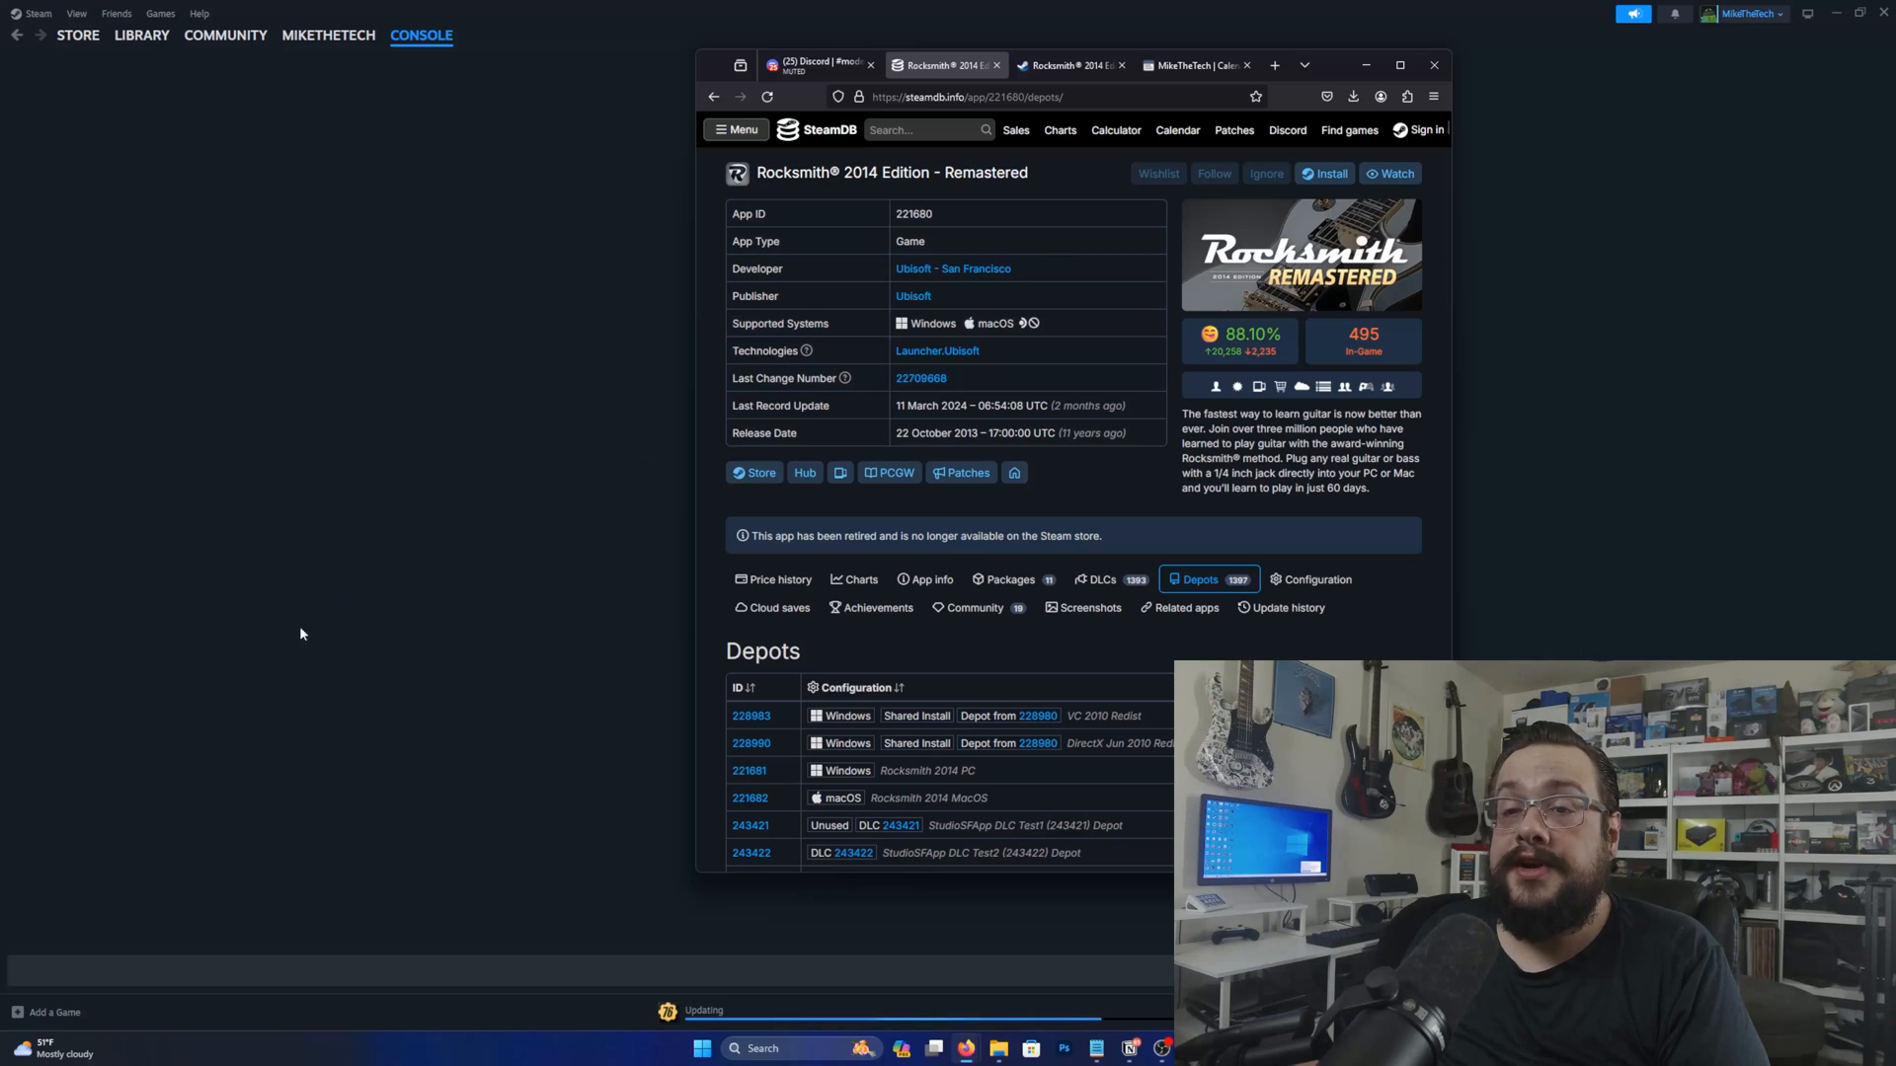
# Enter download_depot in the console and copy App ID 221680 from SteamDB
pyautogui.write('dd')
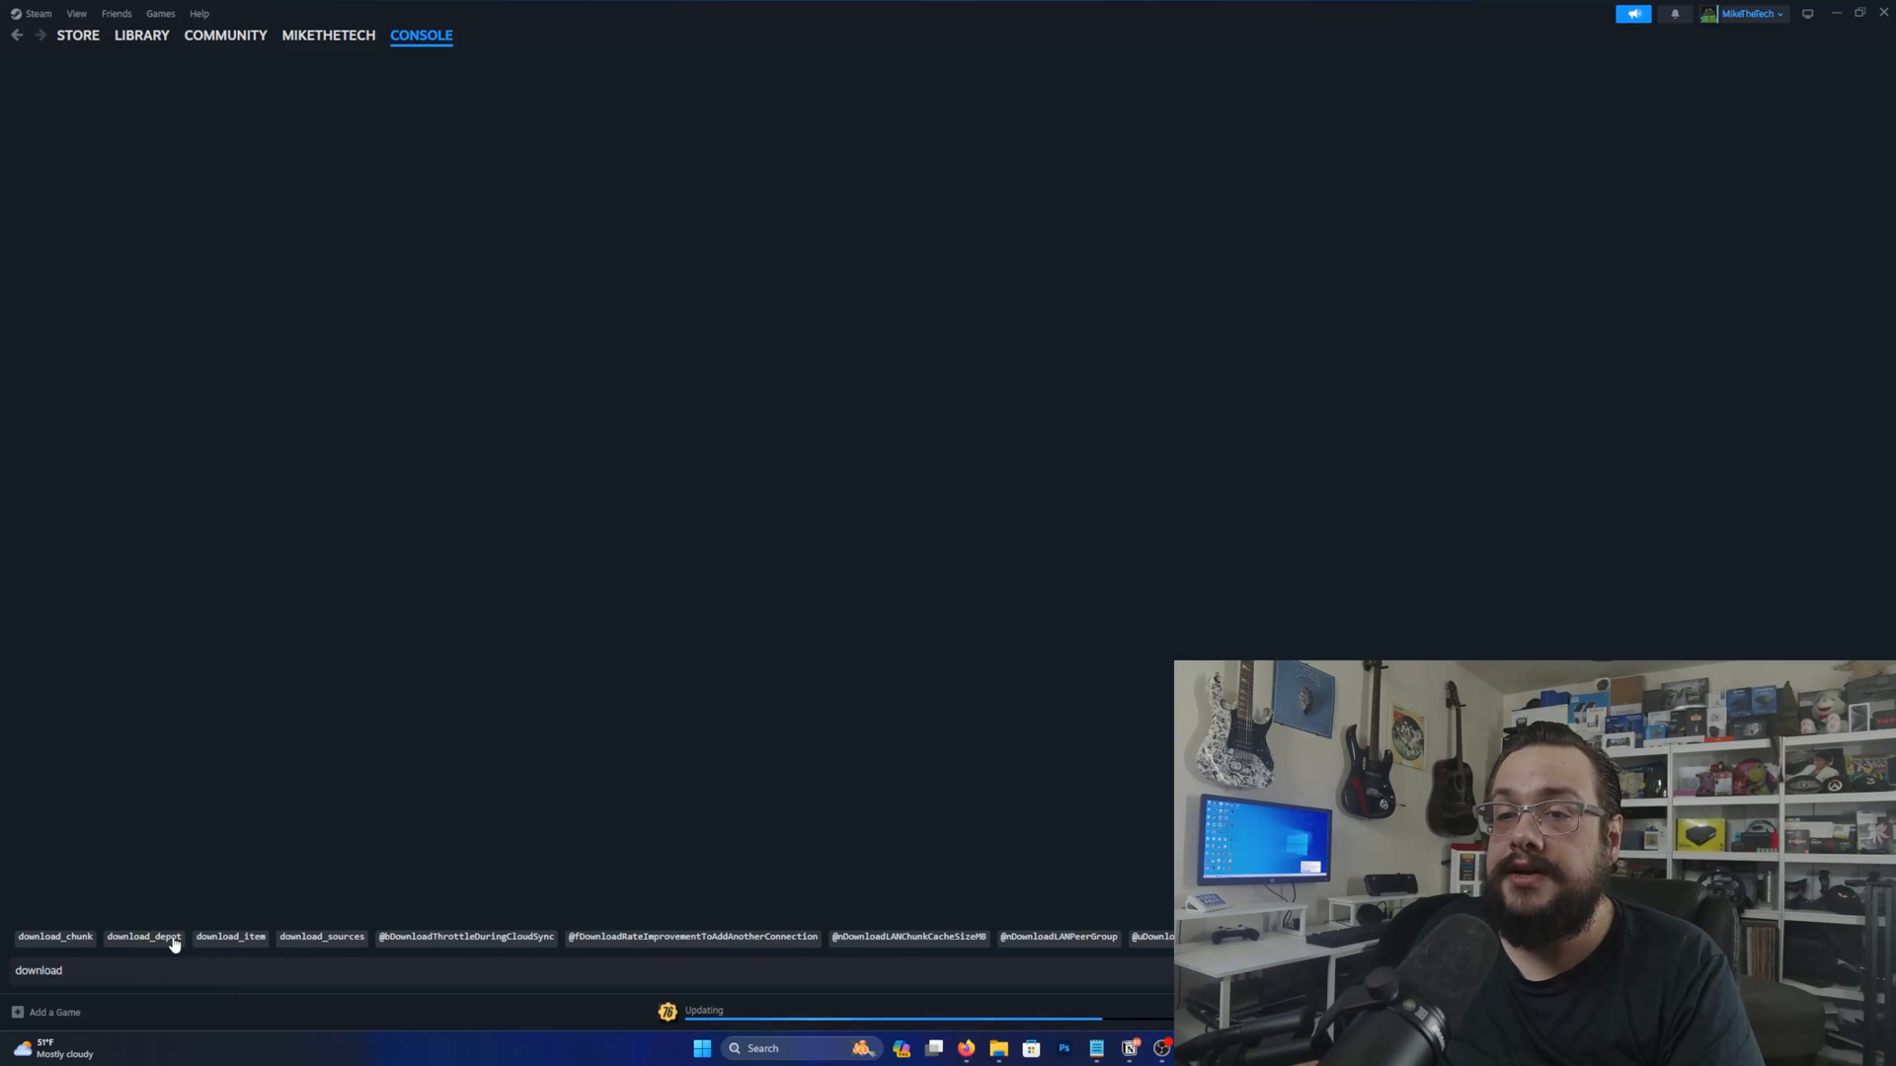
pyautogui.click(142, 936)
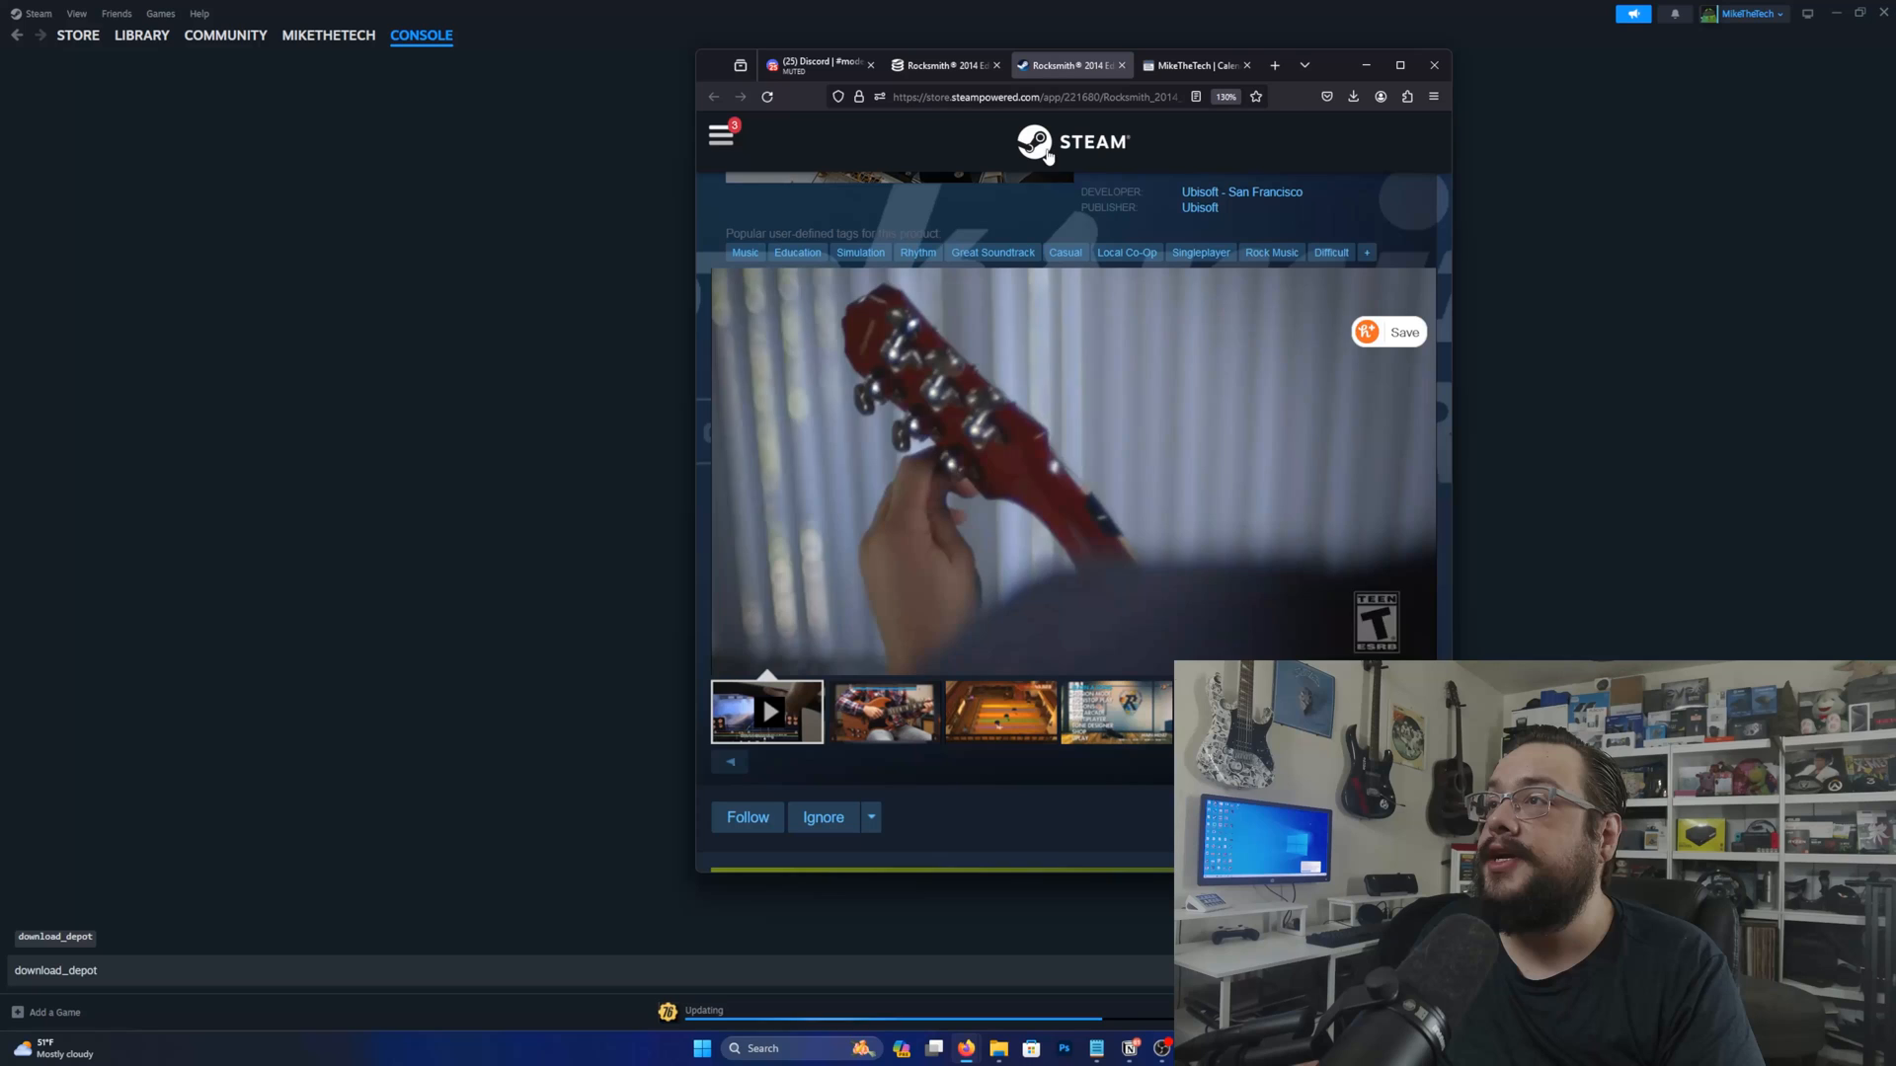
pyautogui.click(1034, 97)
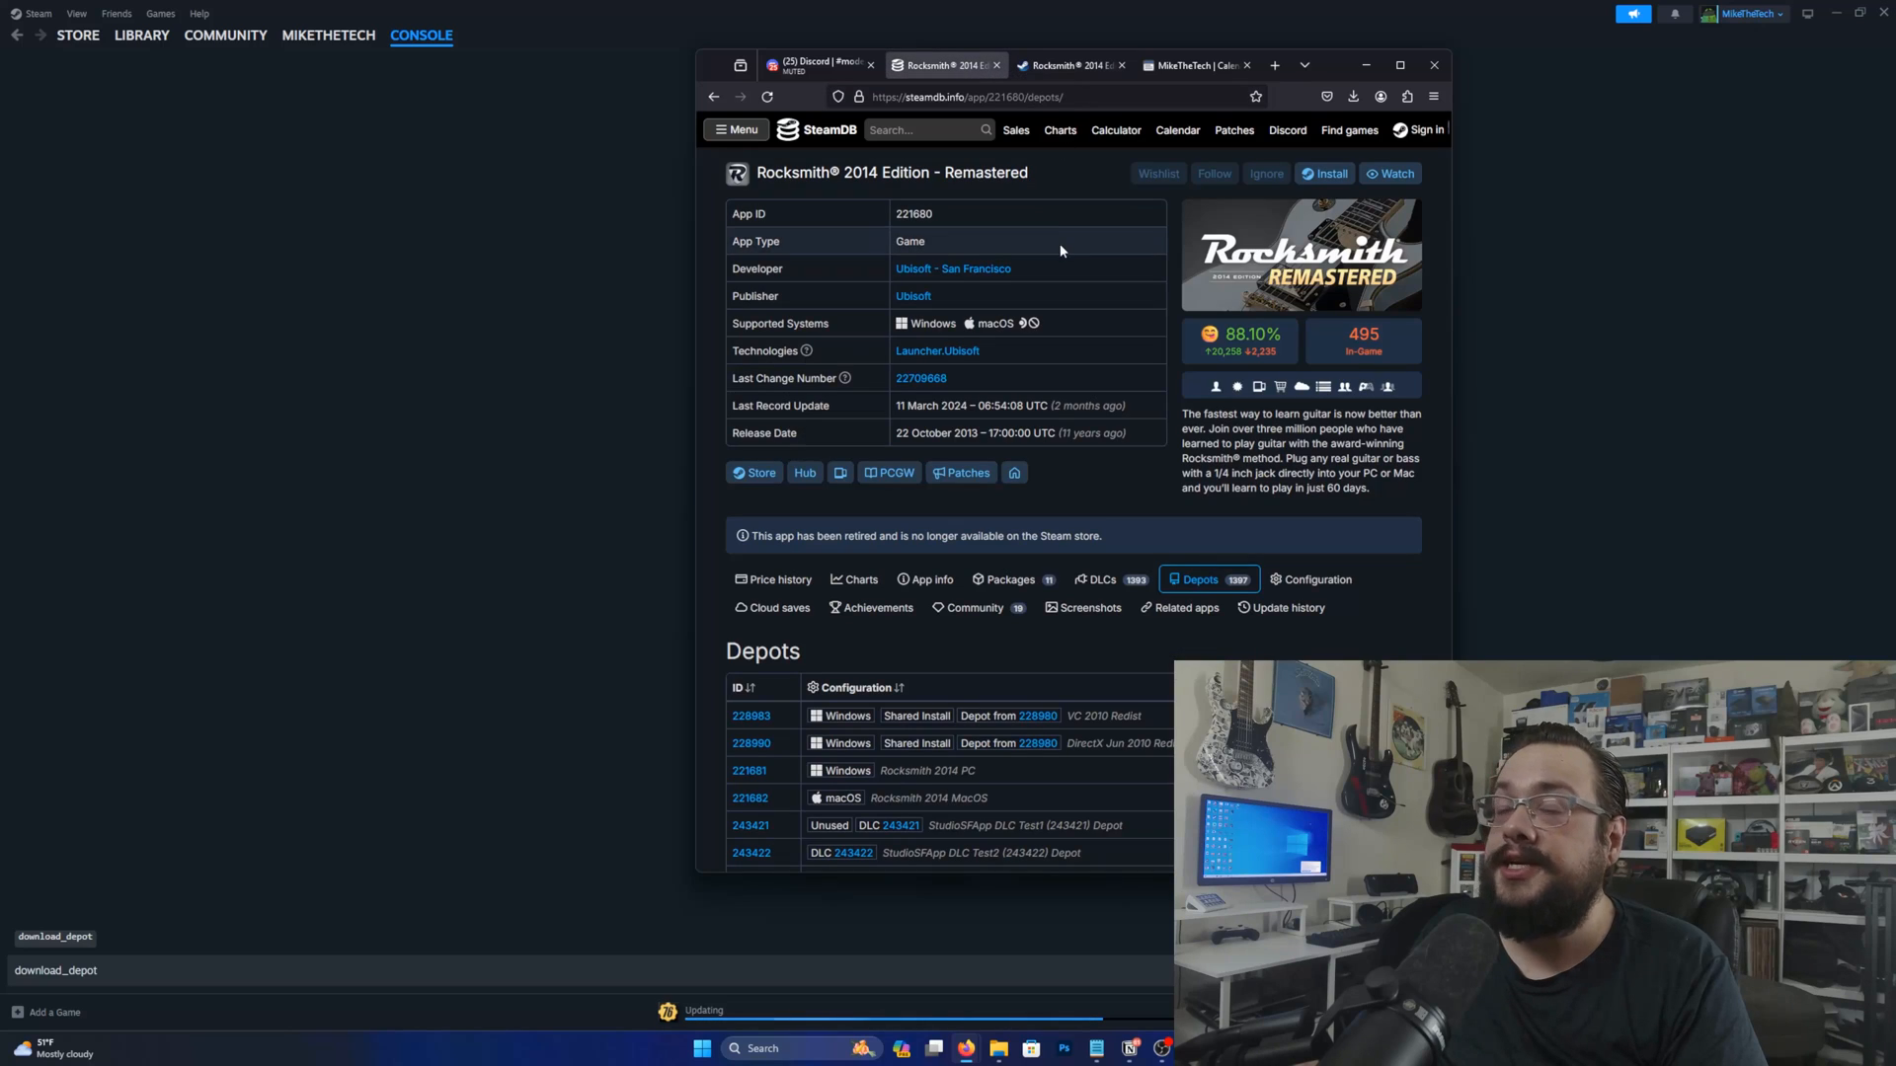
pyautogui.doubleClick(915, 213)
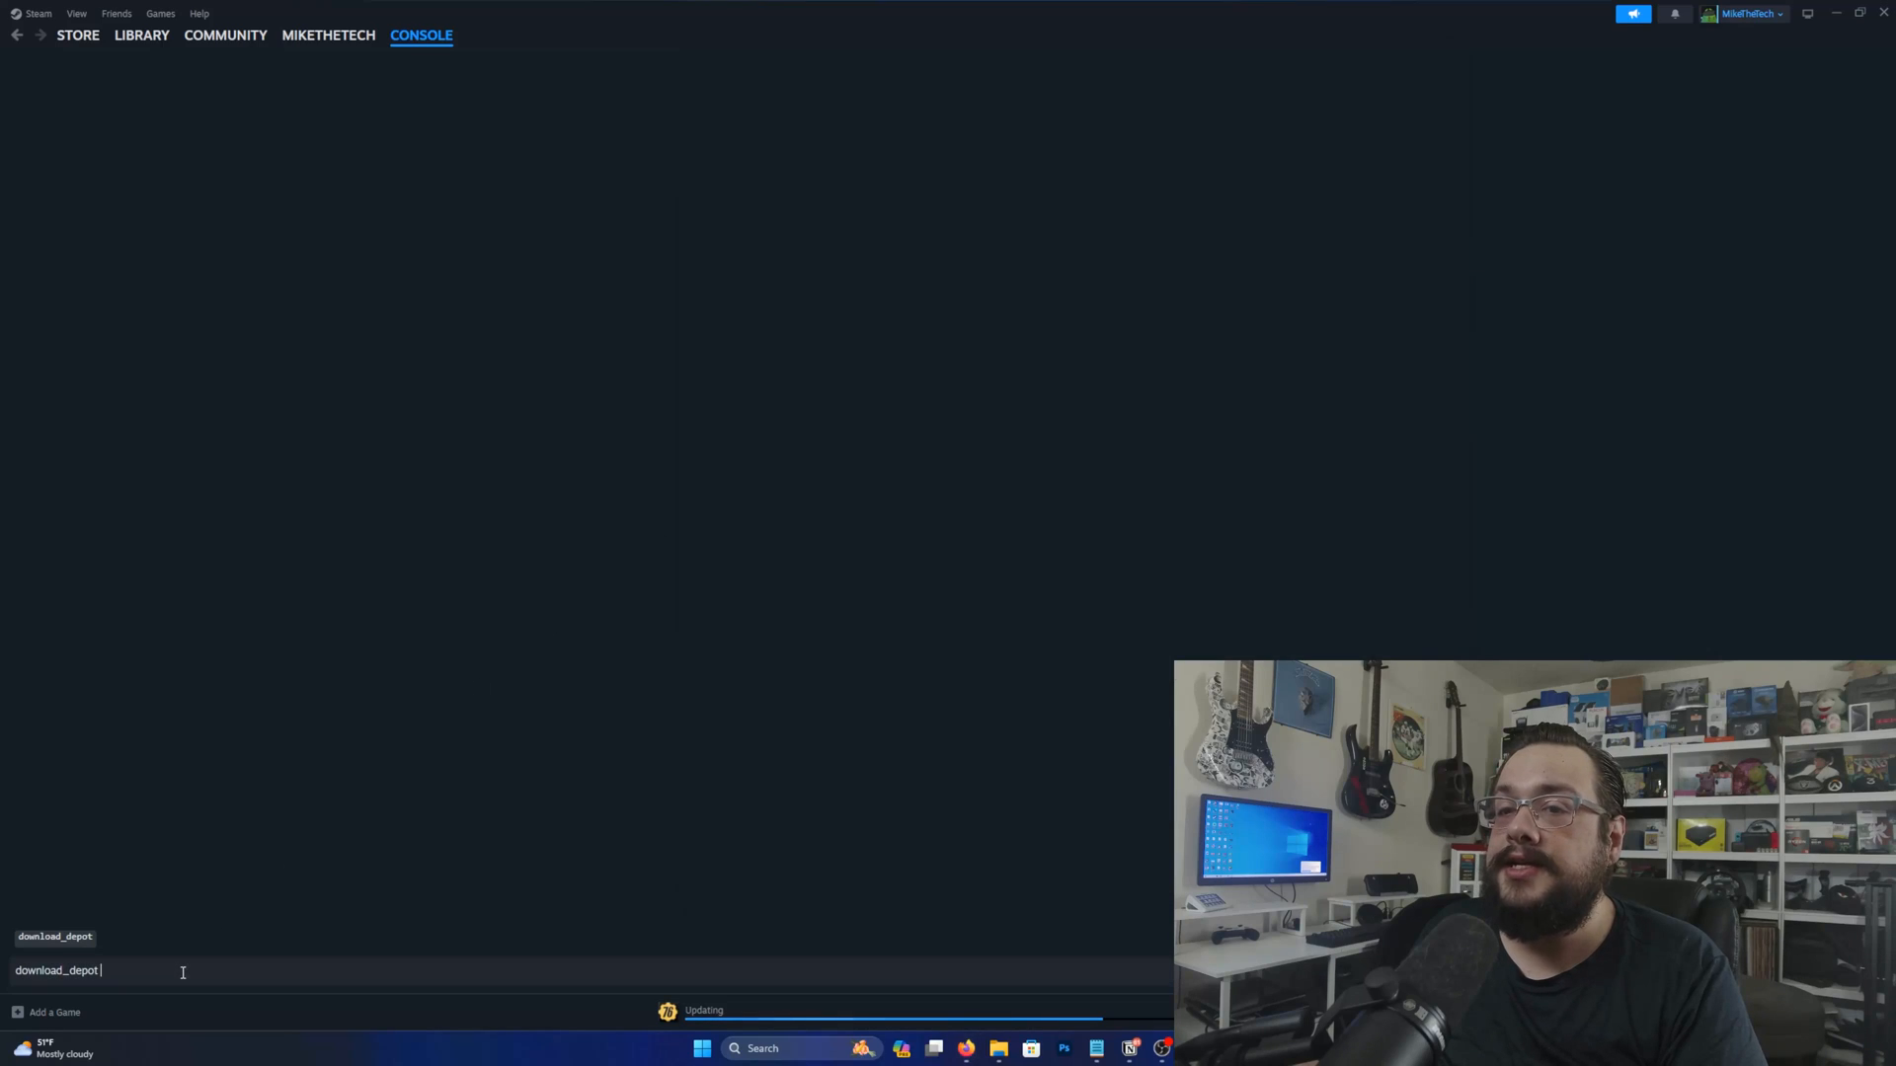
# Add app ID 221680 and macOS depot 221682, then get the manifest ID from SteamDB
pyautogui.write('221680')
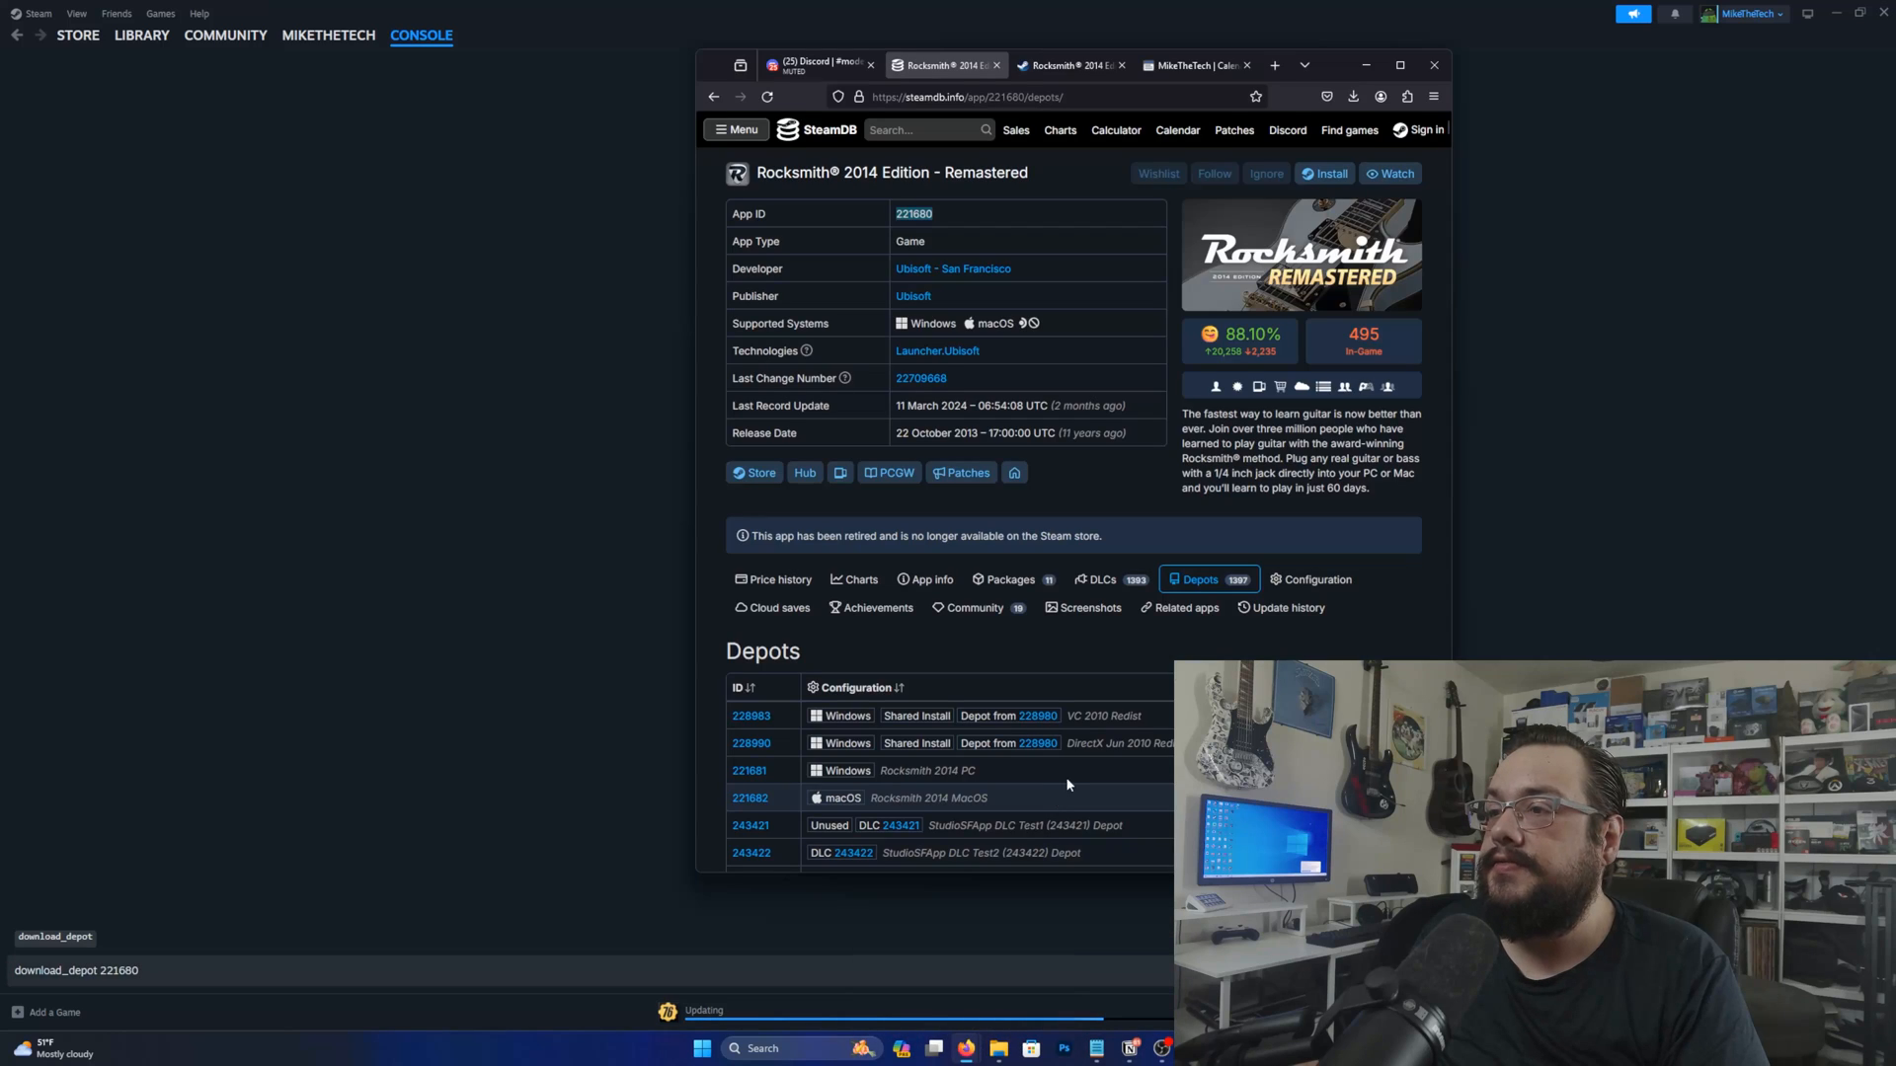
pyautogui.moveTo(910, 796)
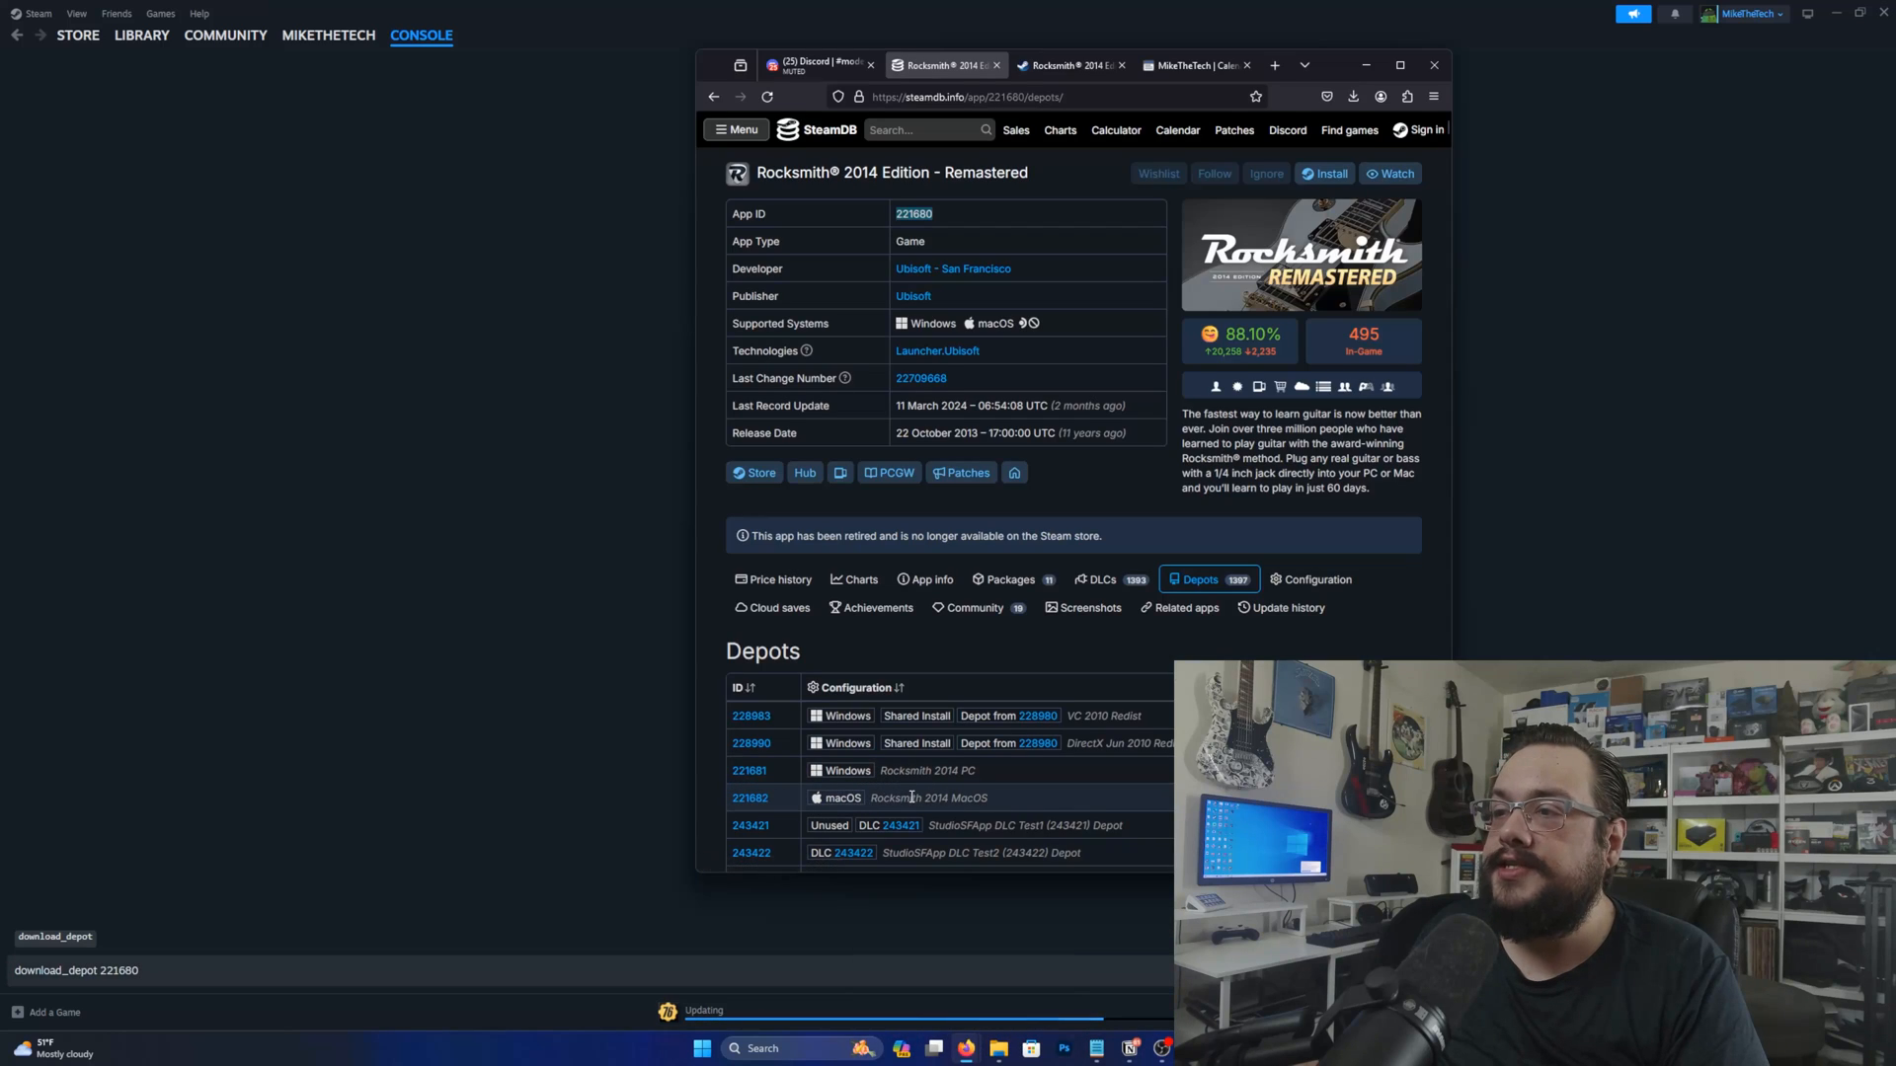
pyautogui.moveTo(749, 803)
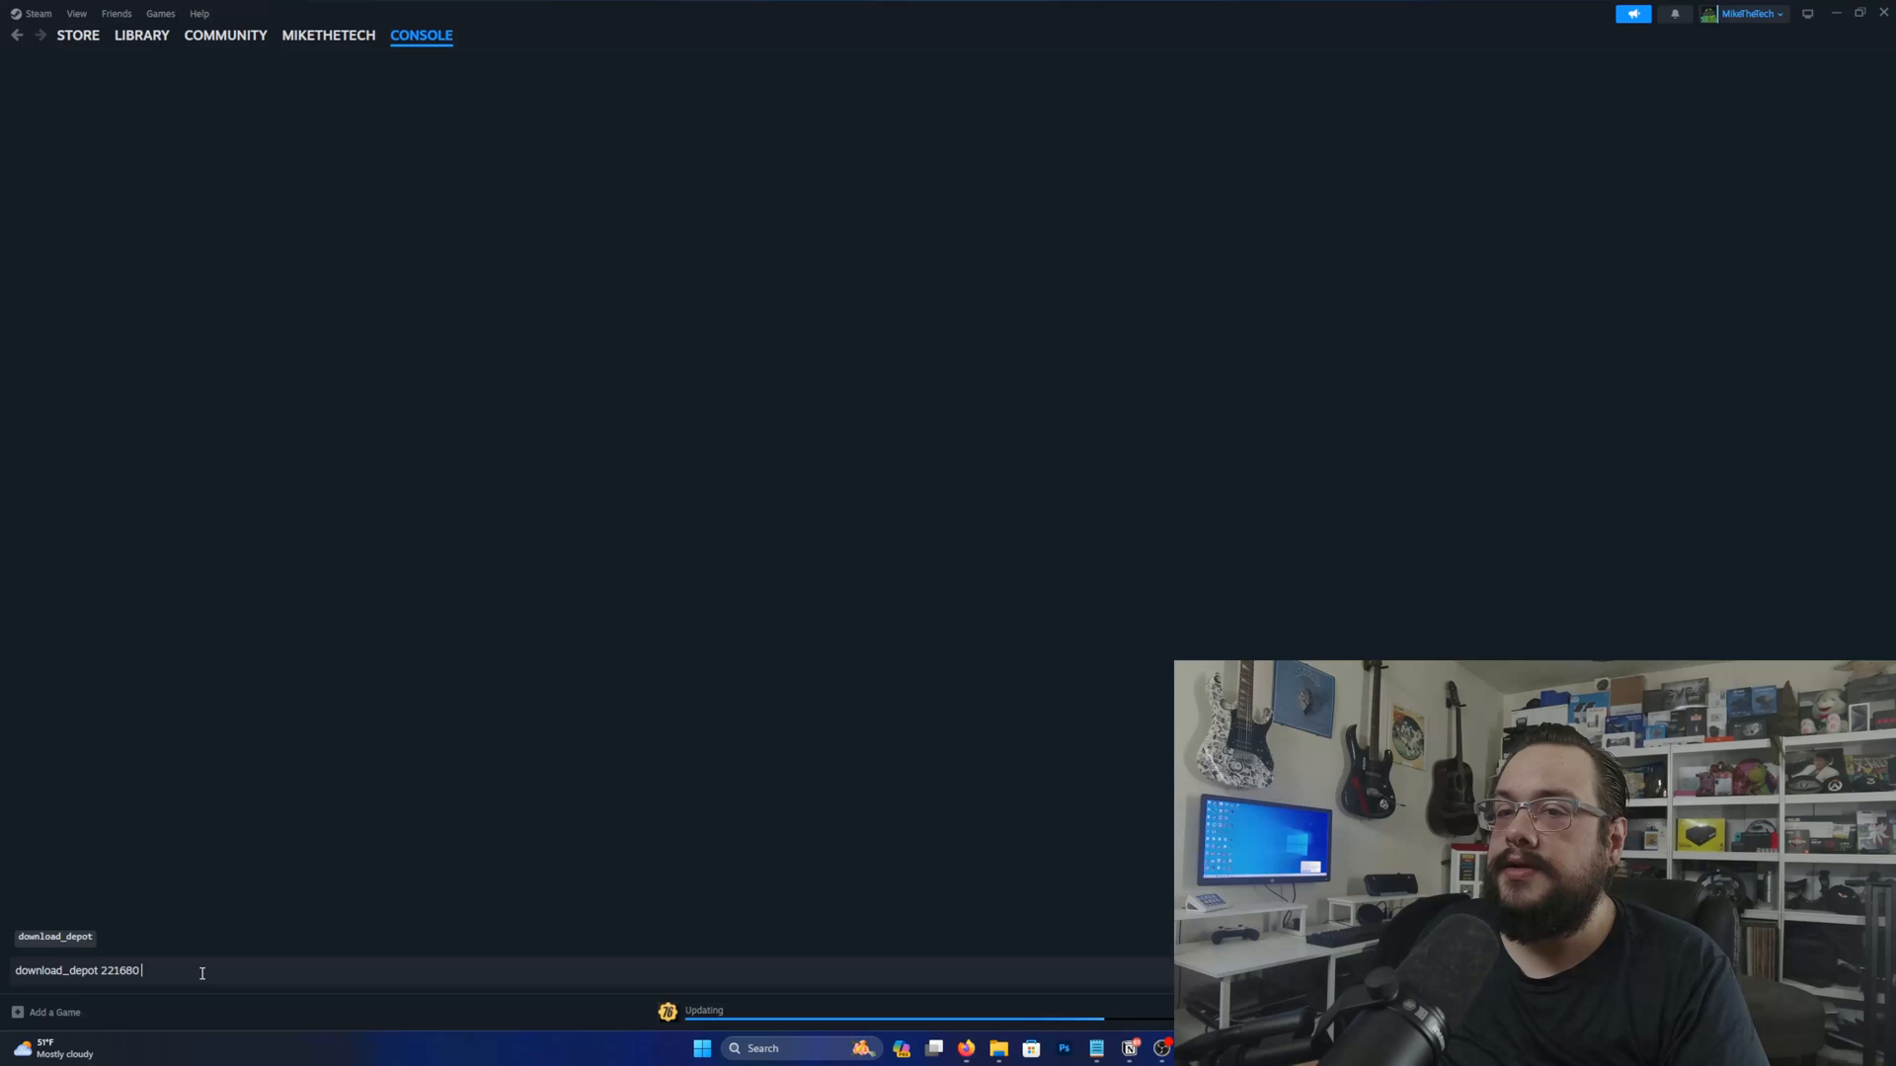
pyautogui.write('221682')
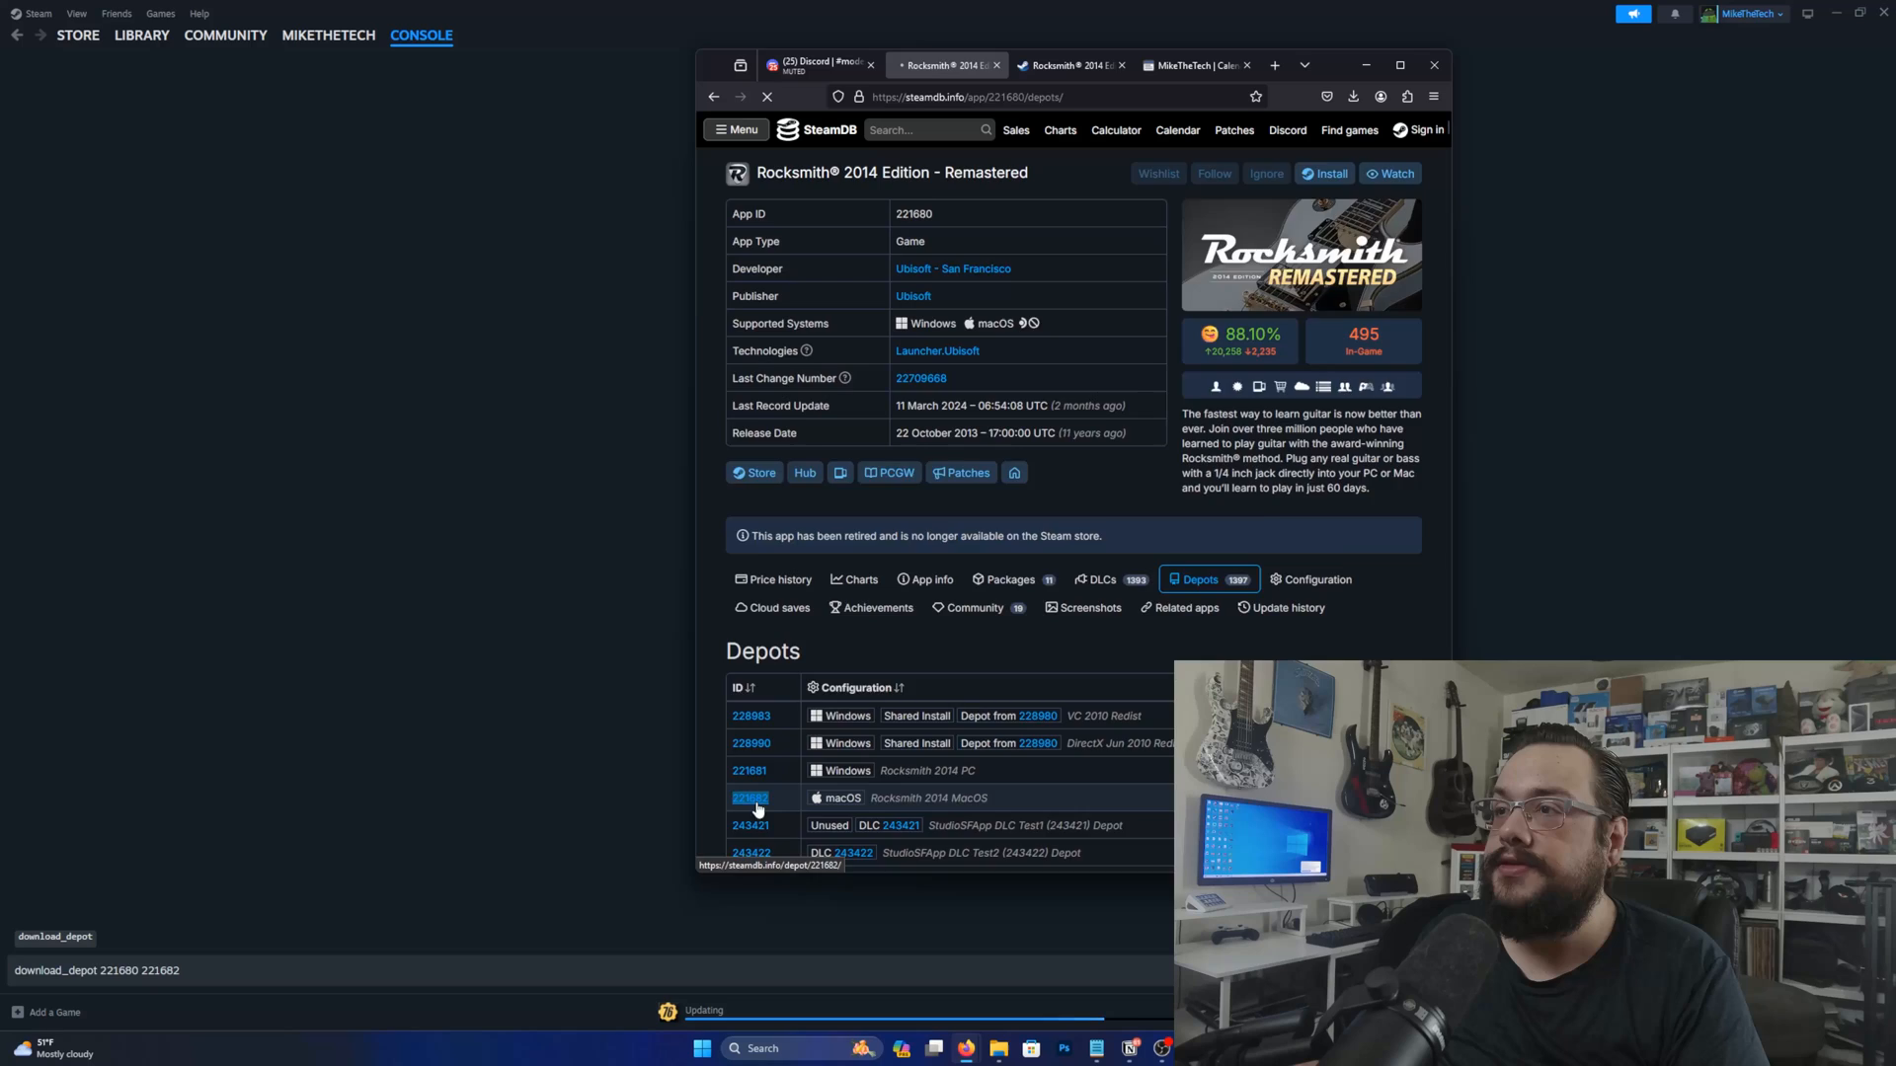
pyautogui.click(750, 797)
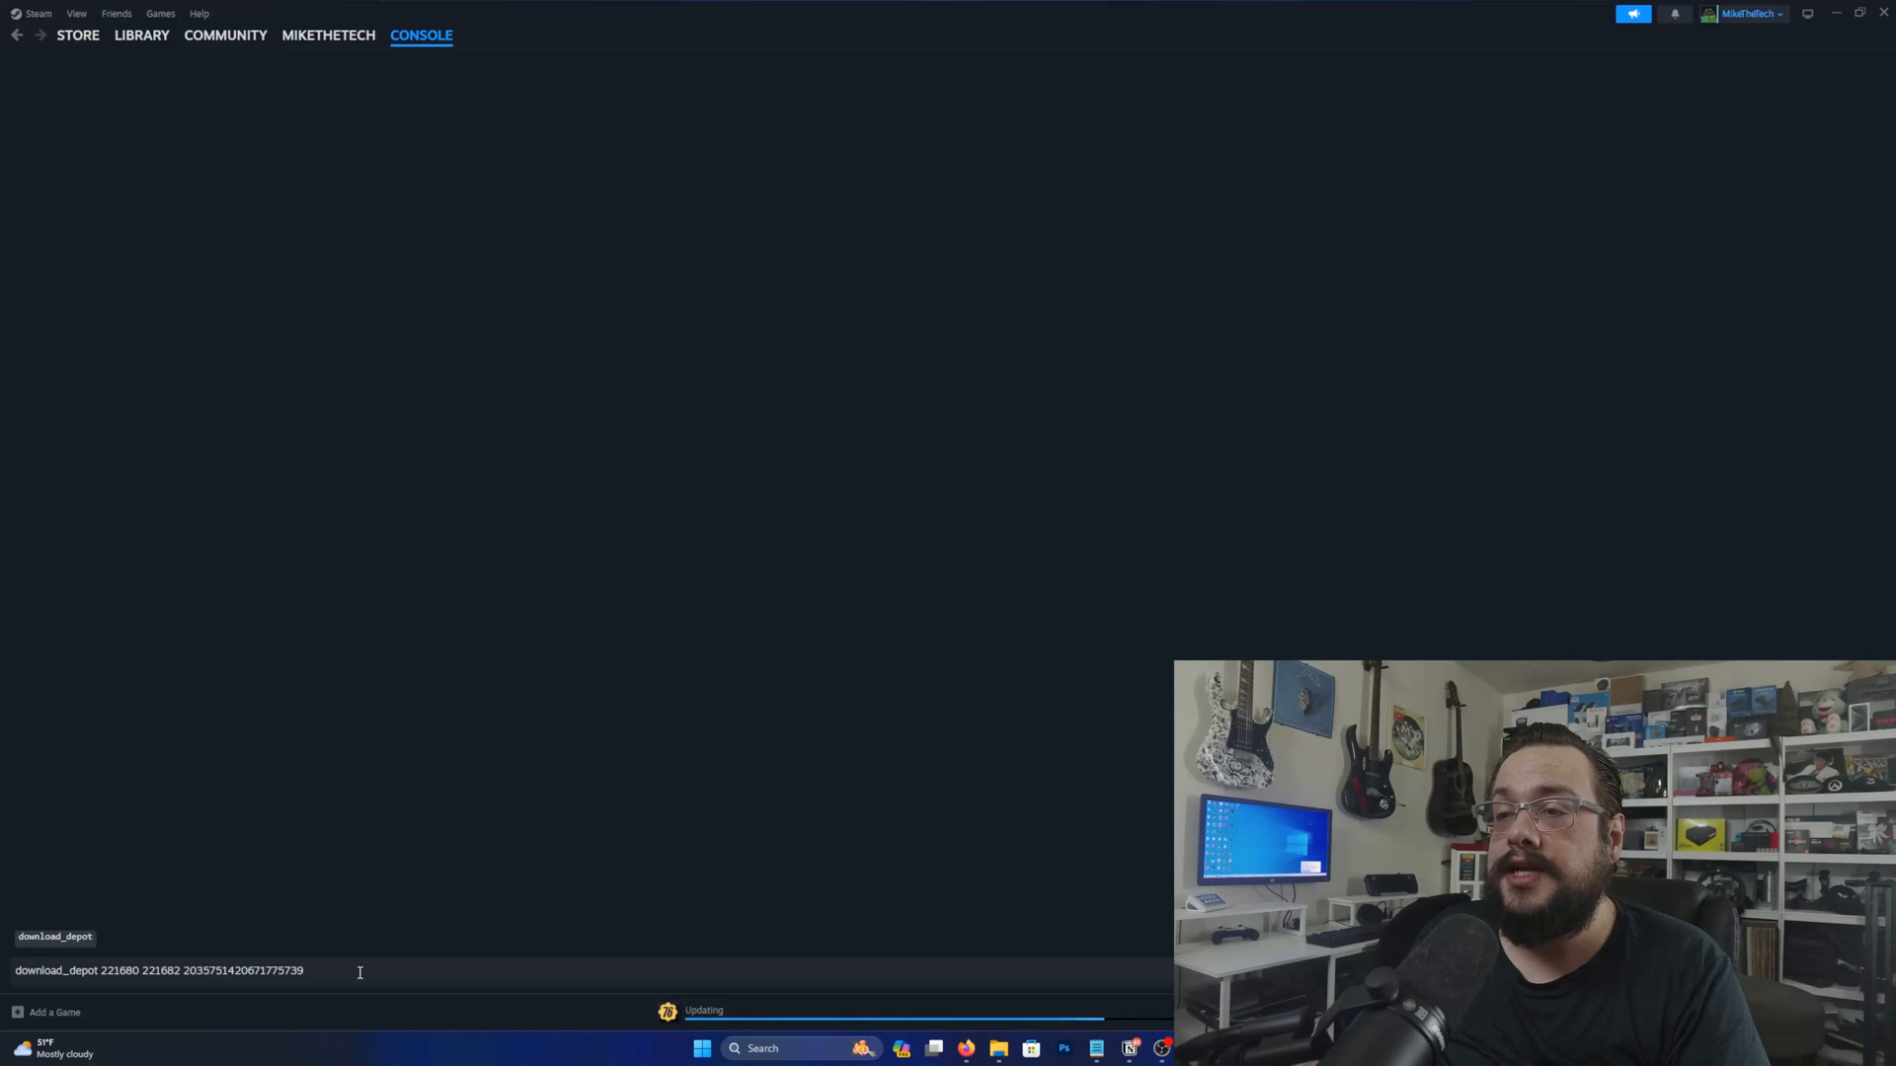
pyautogui.press('enter')
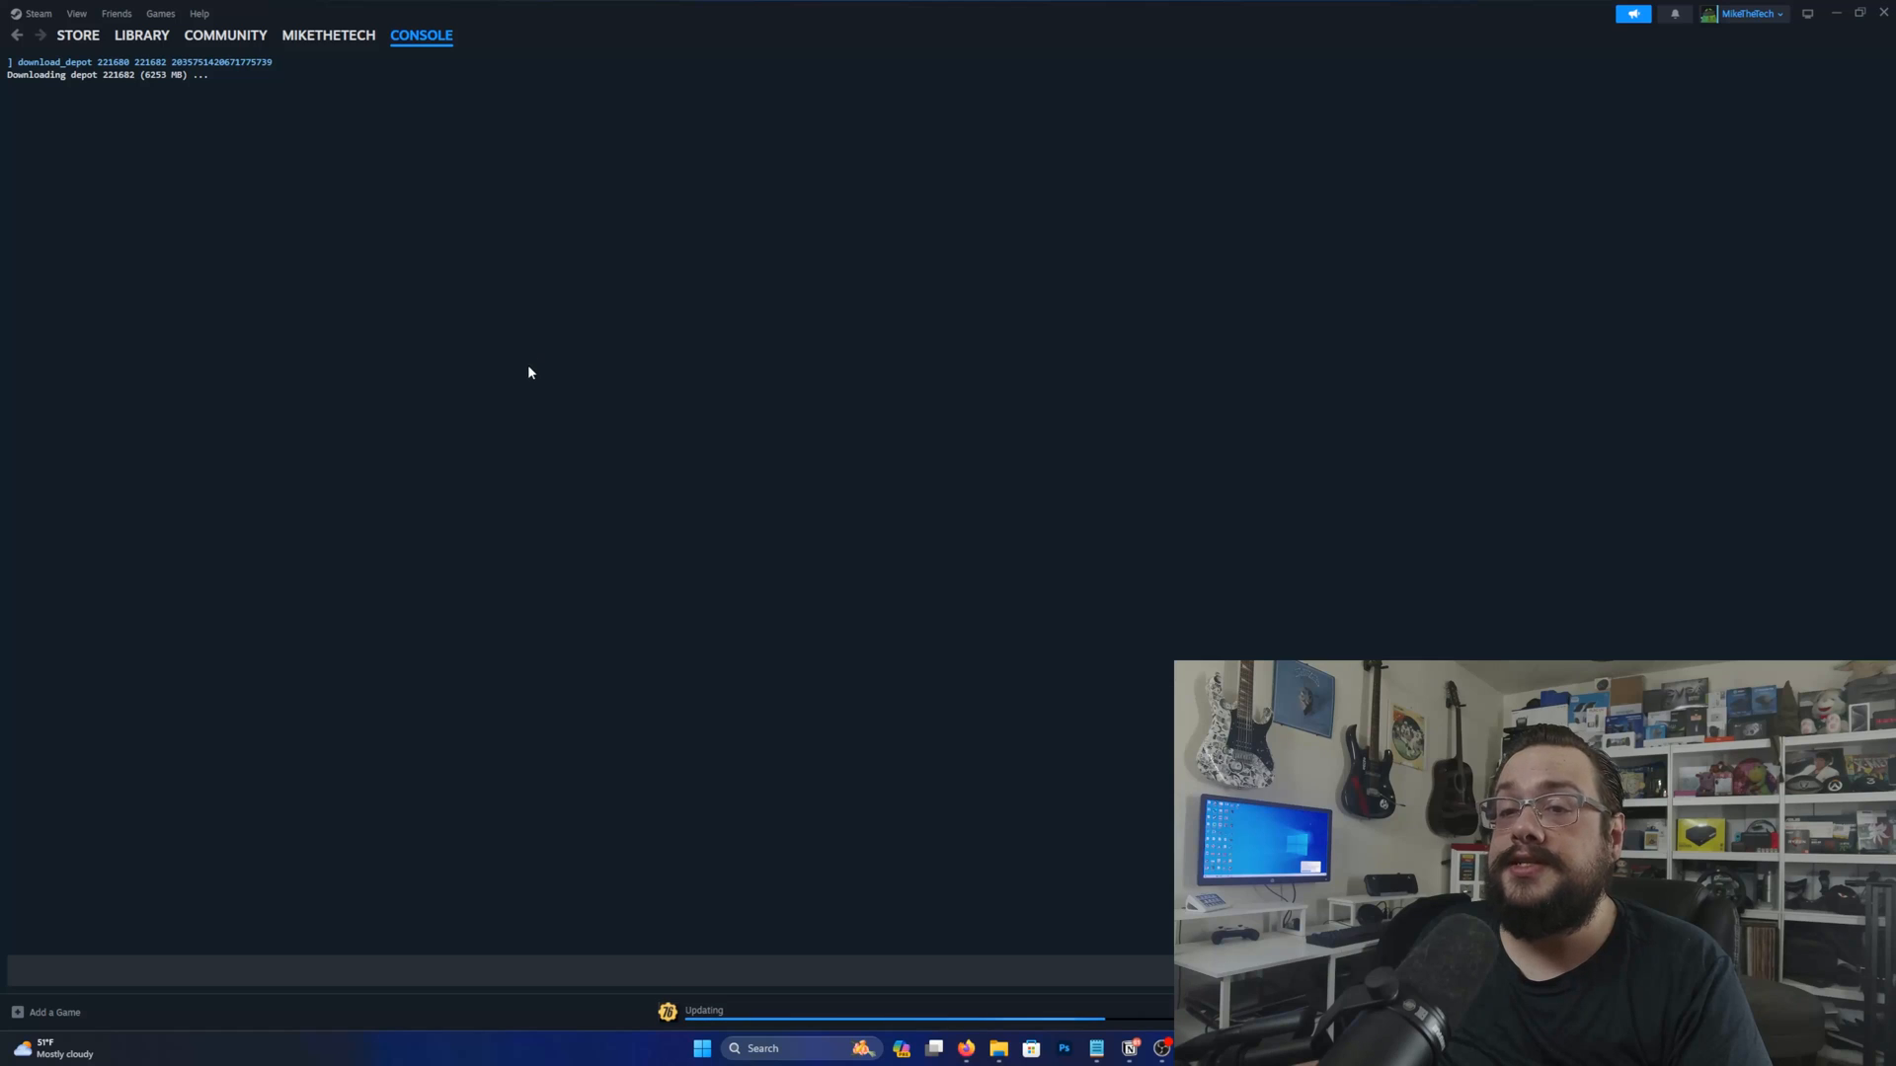
pyautogui.moveTo(1019, 641)
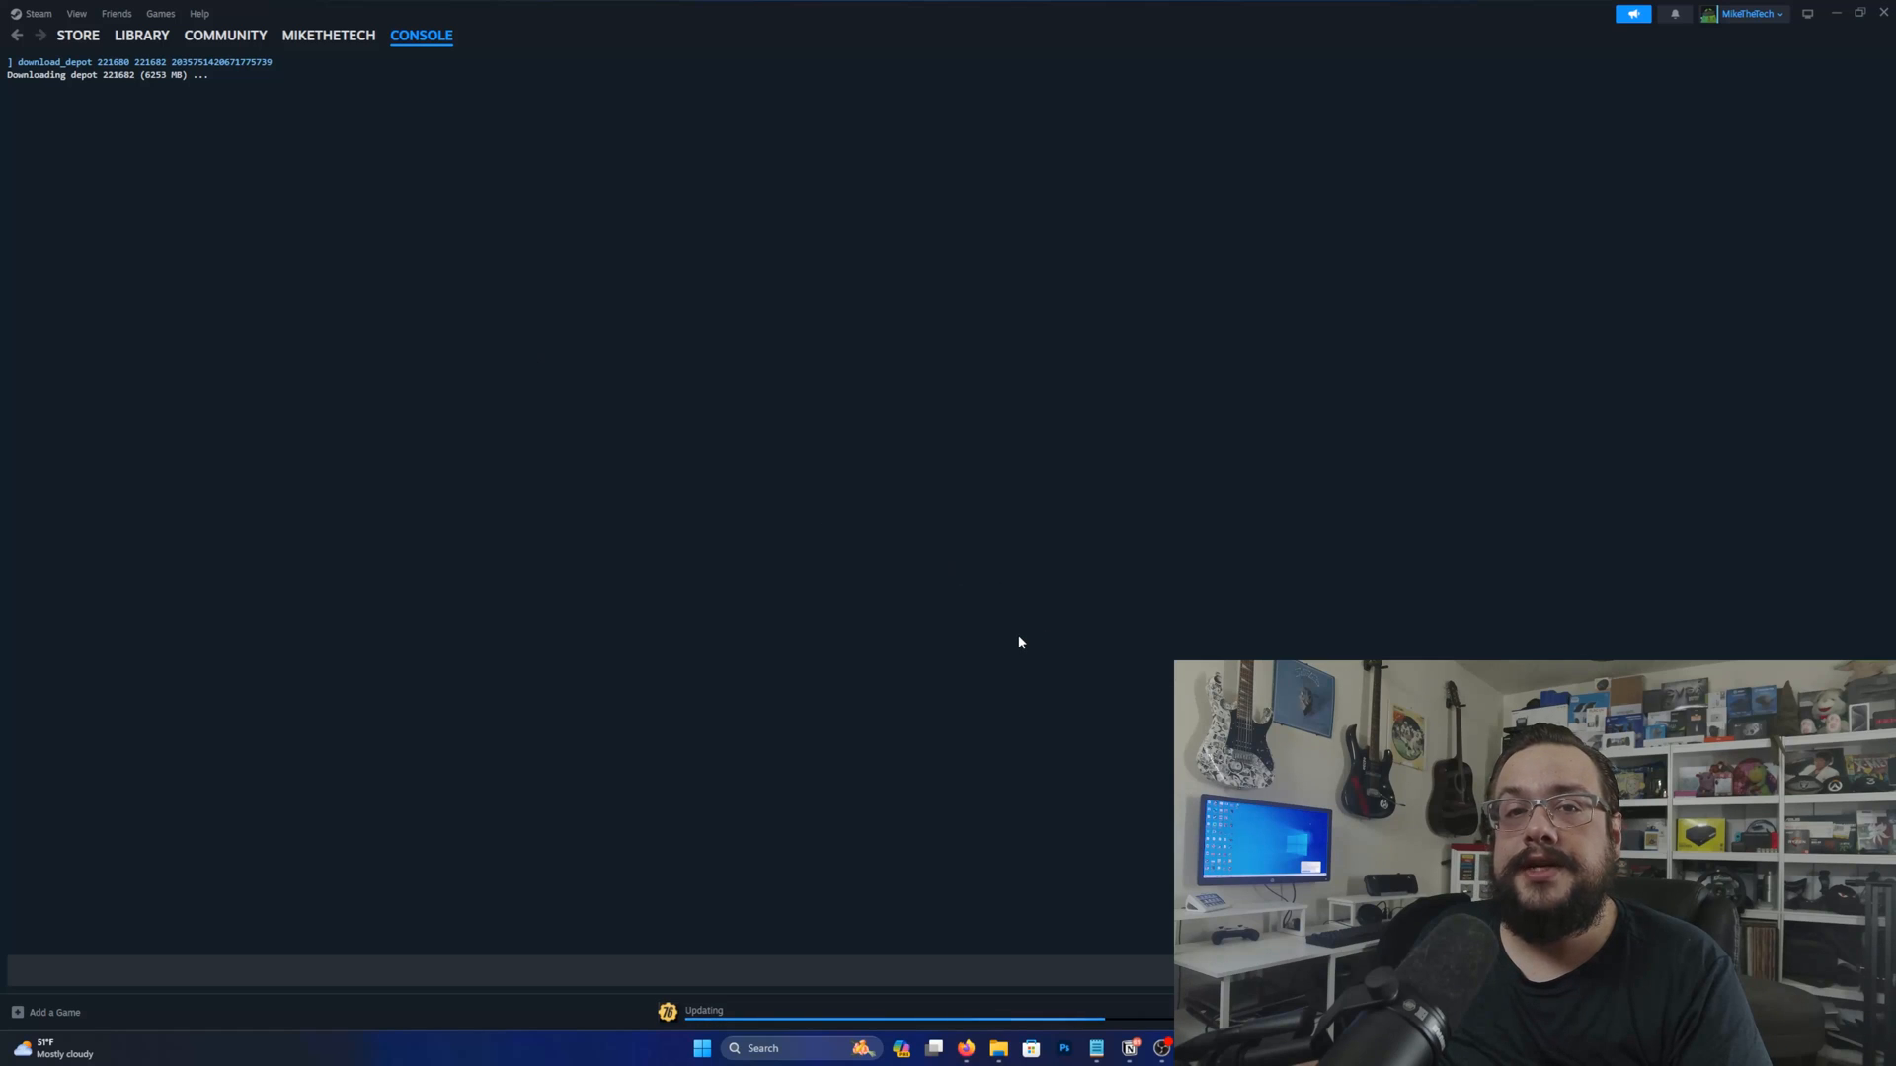
pyautogui.moveTo(1013, 629)
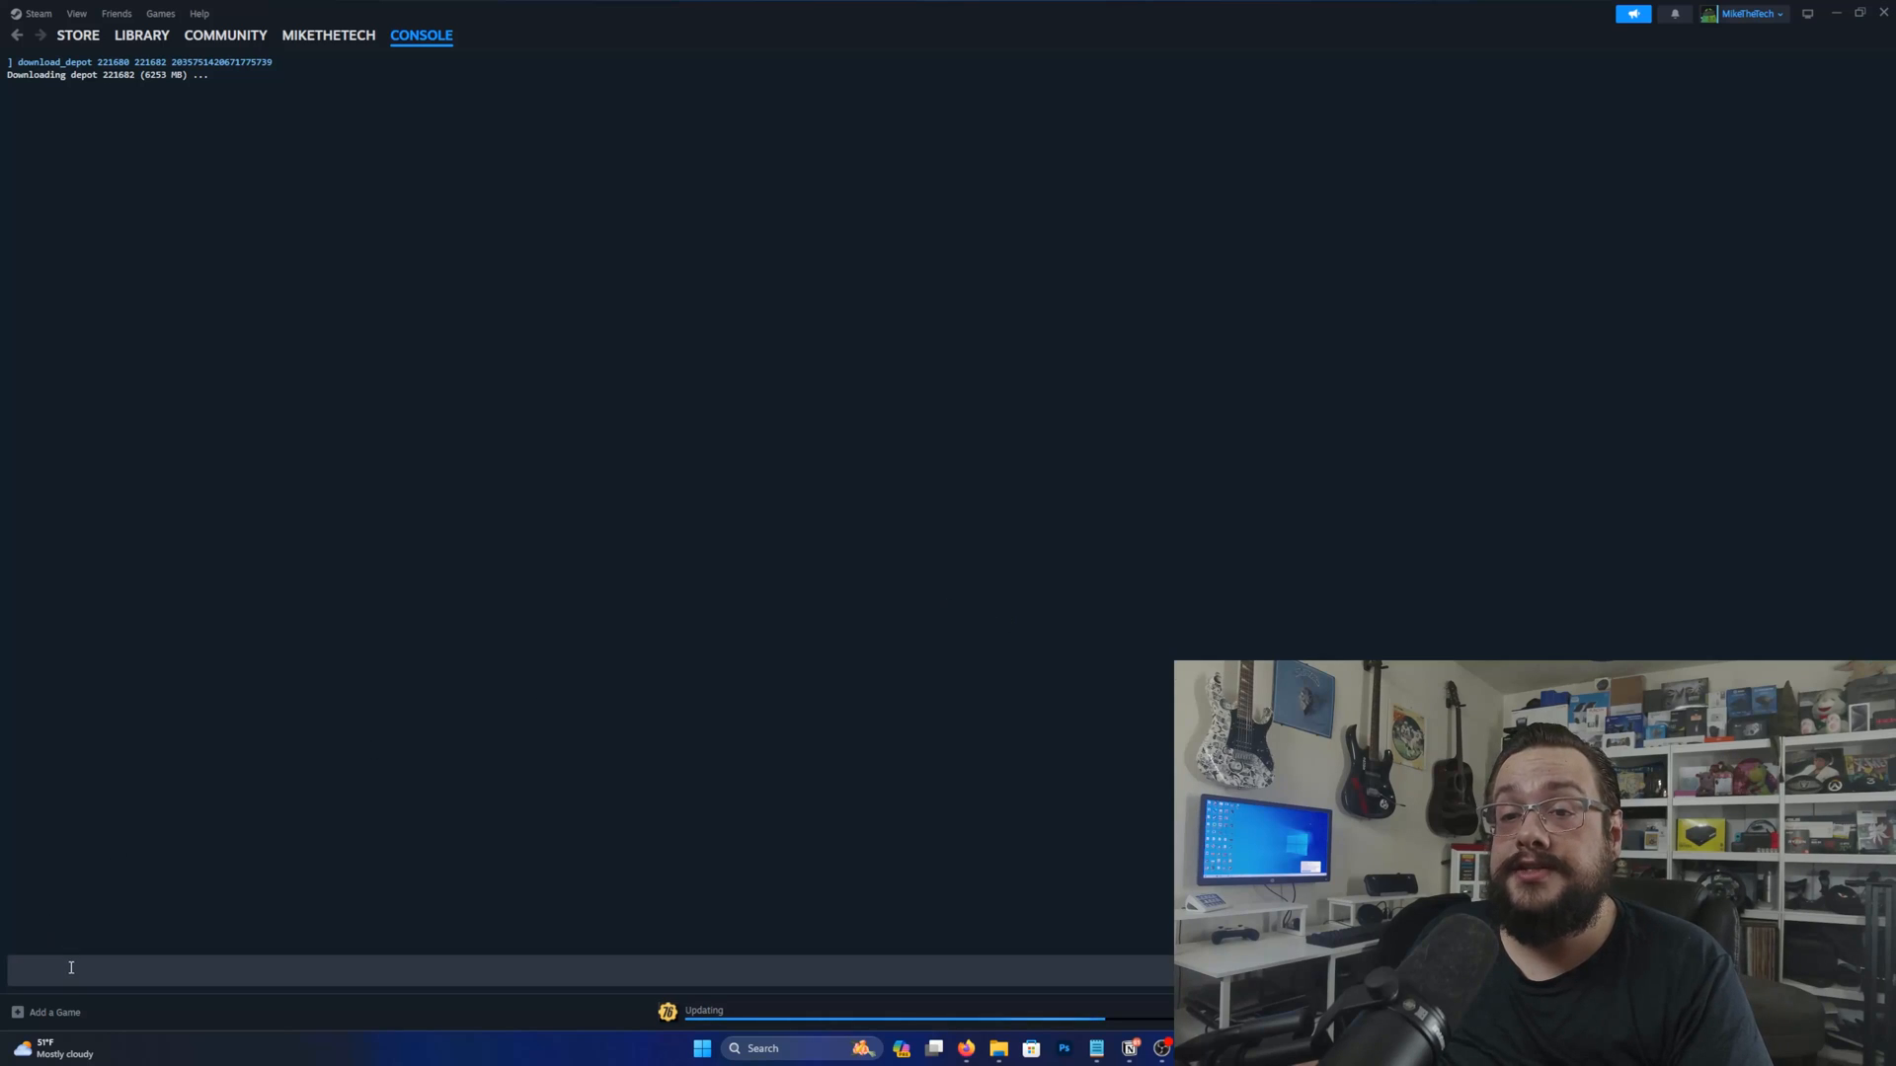
pyautogui.write('de')
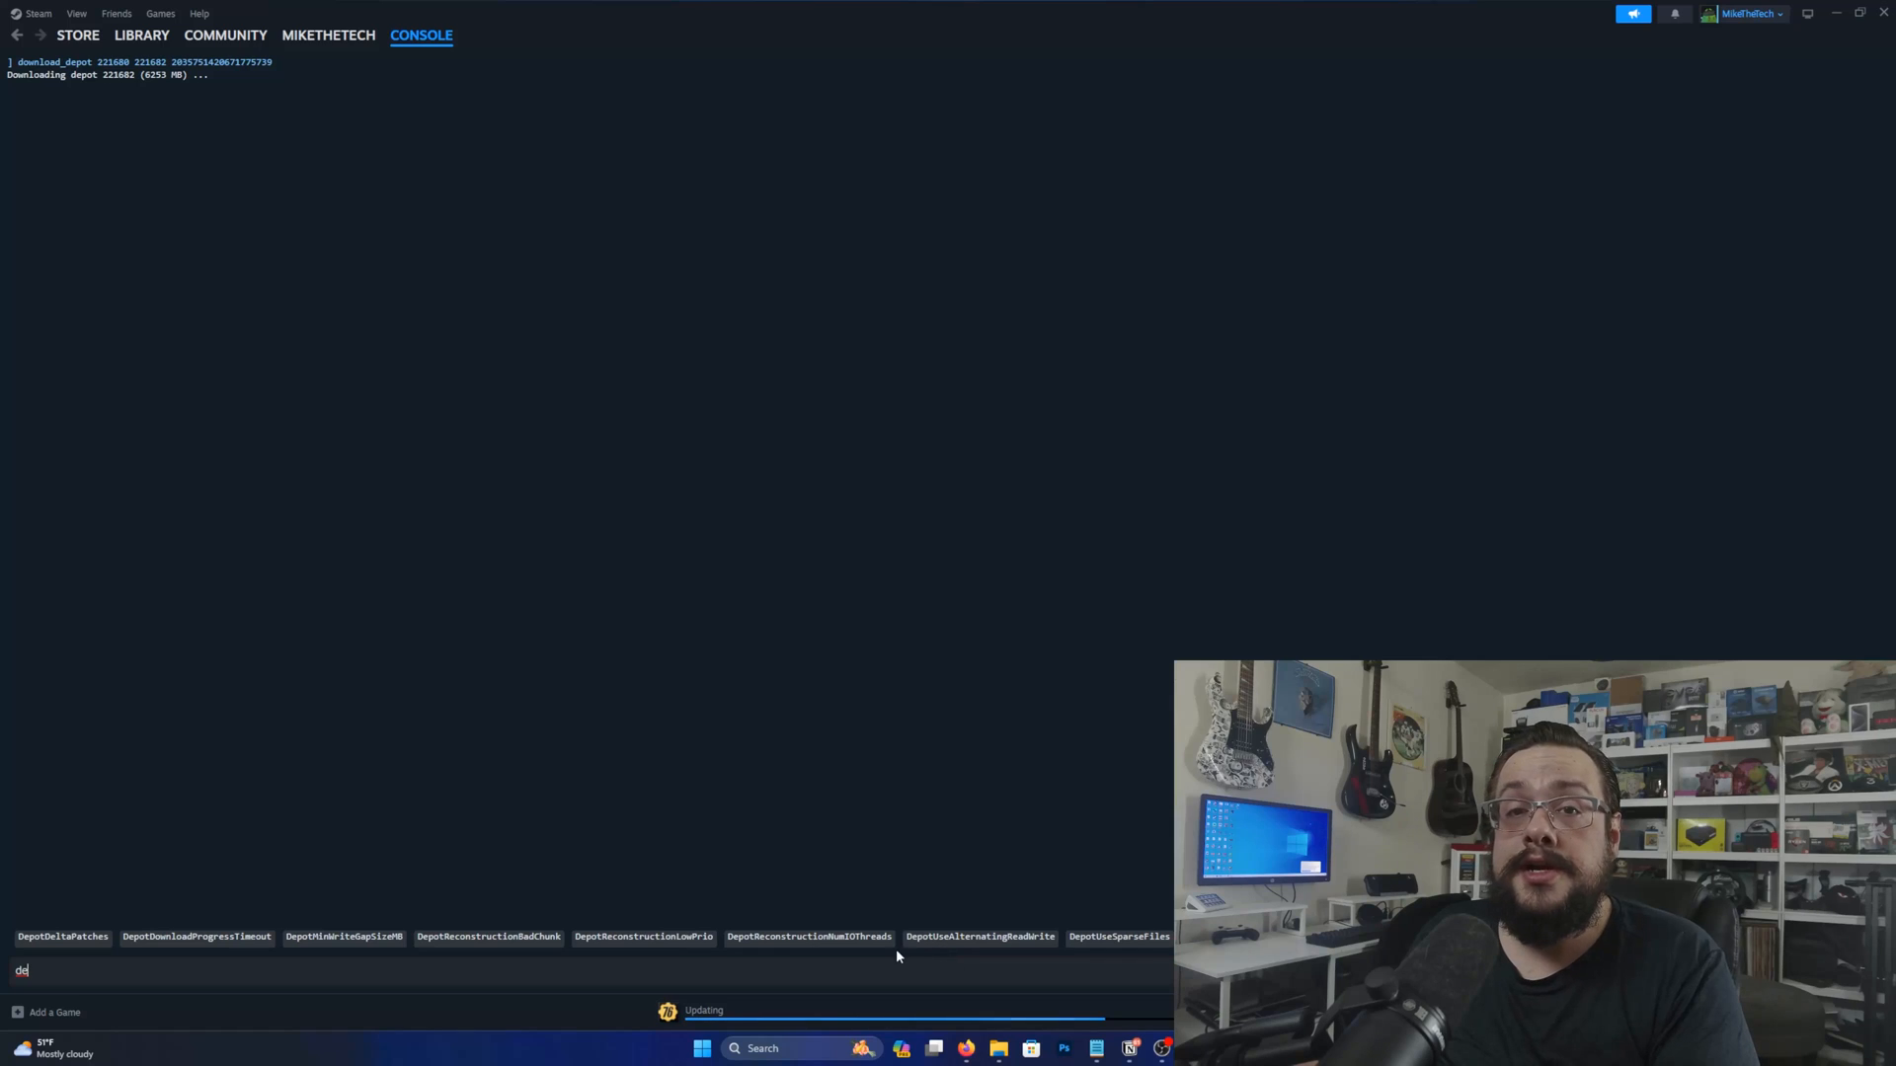
pyautogui.moveTo(877, 952)
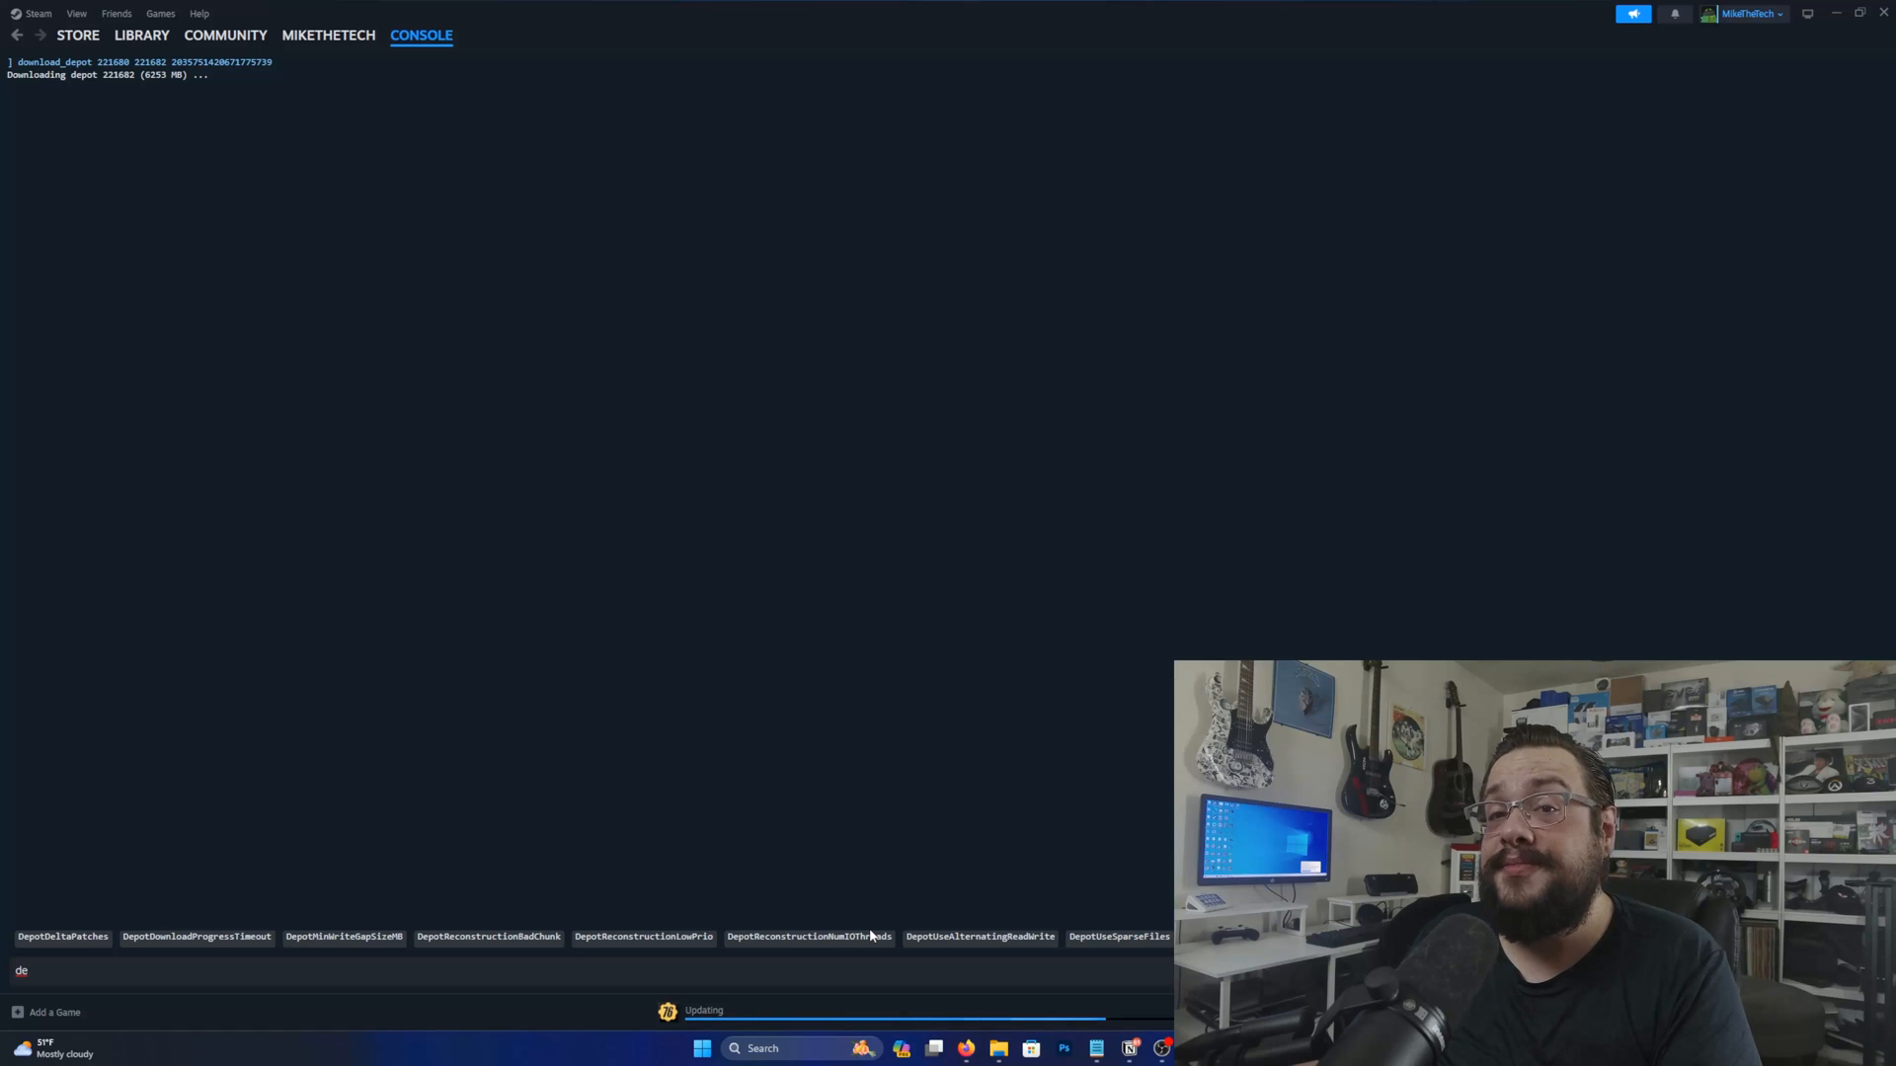
pyautogui.moveTo(865, 920)
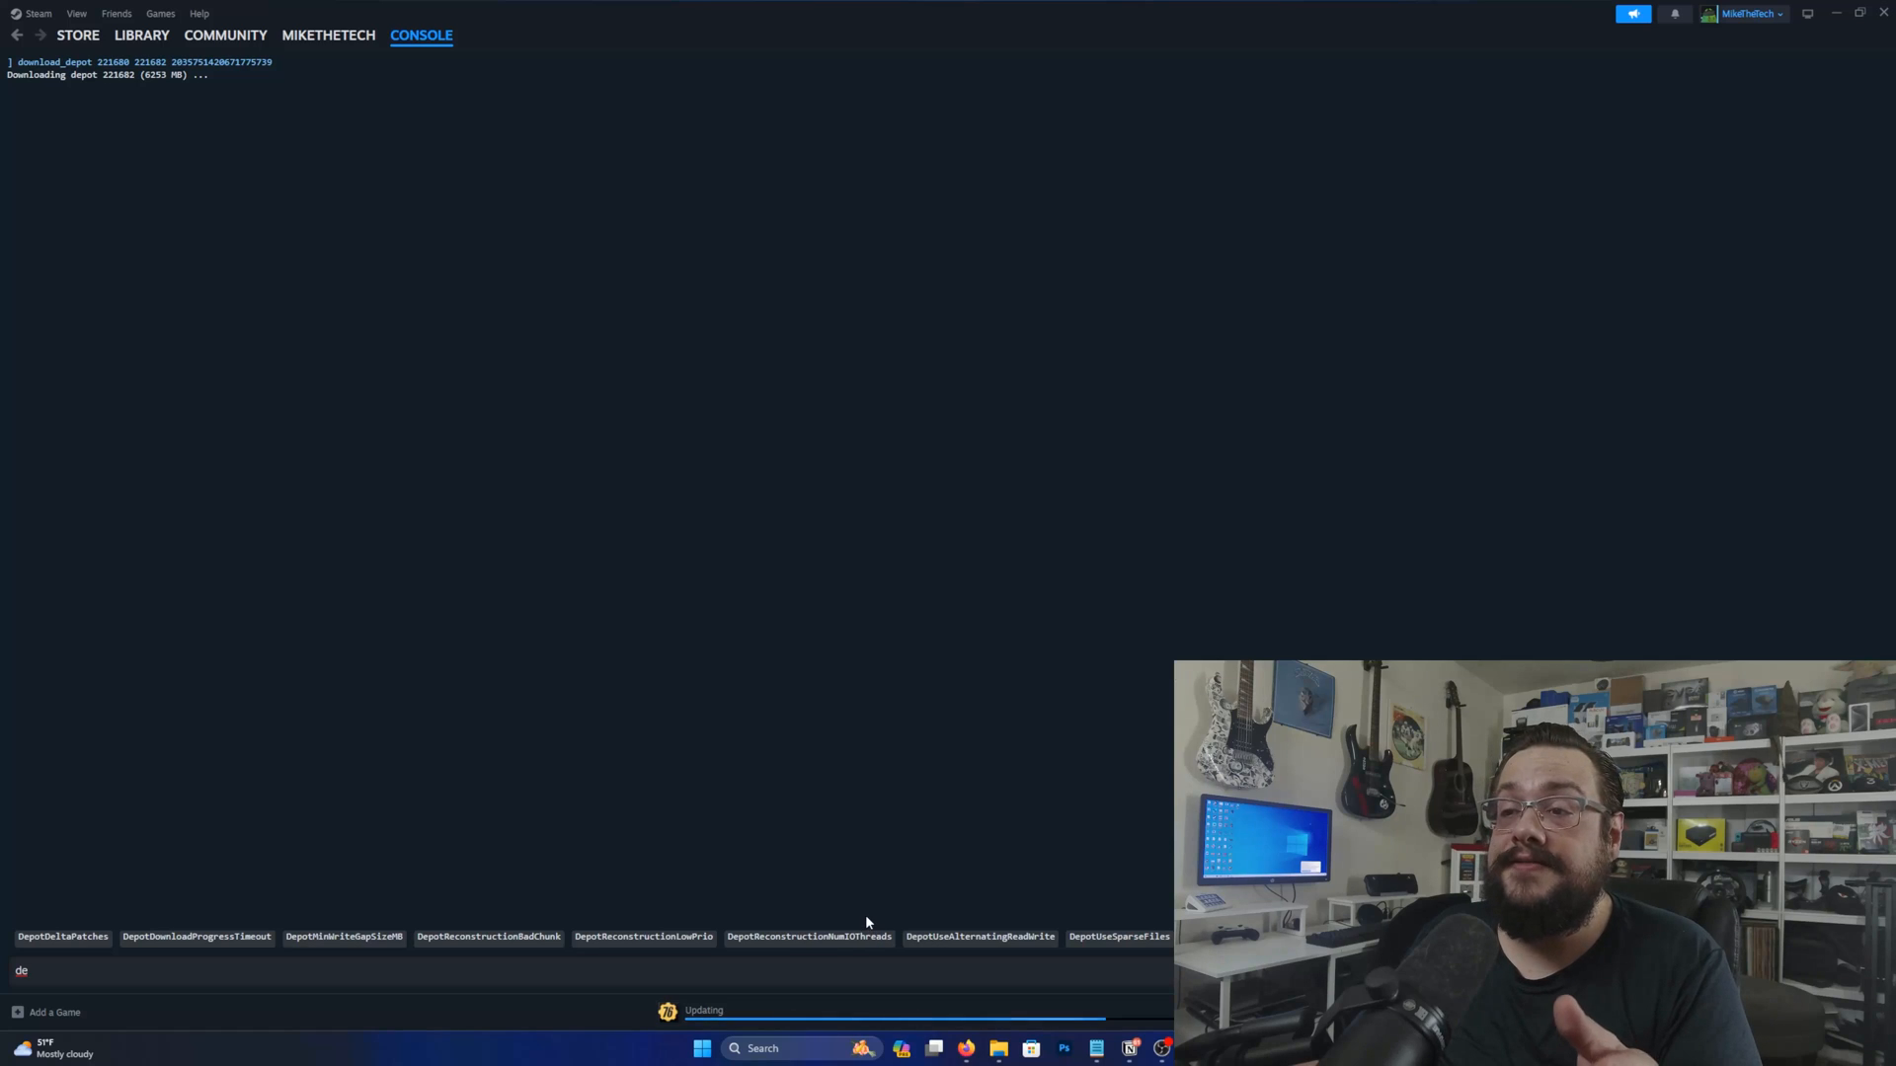